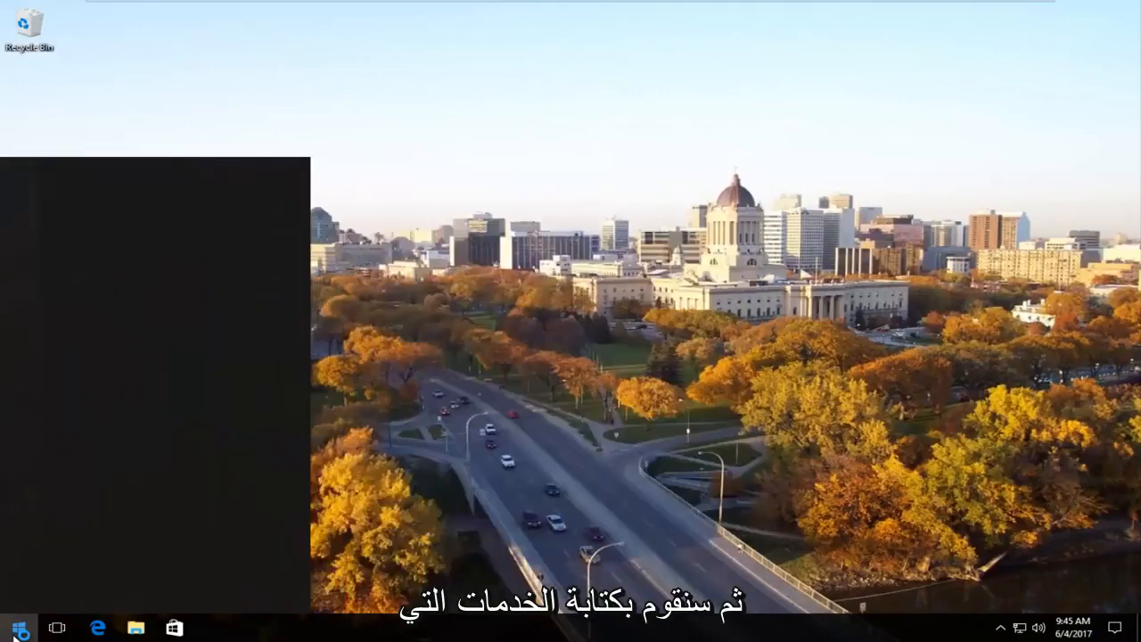
Search the Start menu for "serv" to launch the Services console
text(serv)
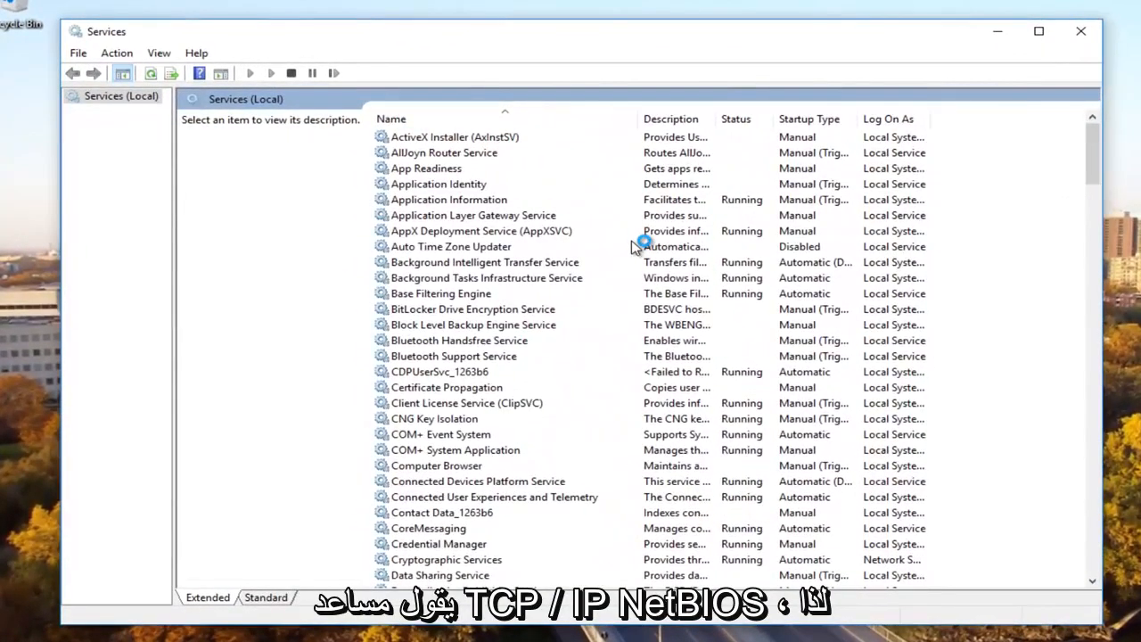
mouse_move(635, 248)
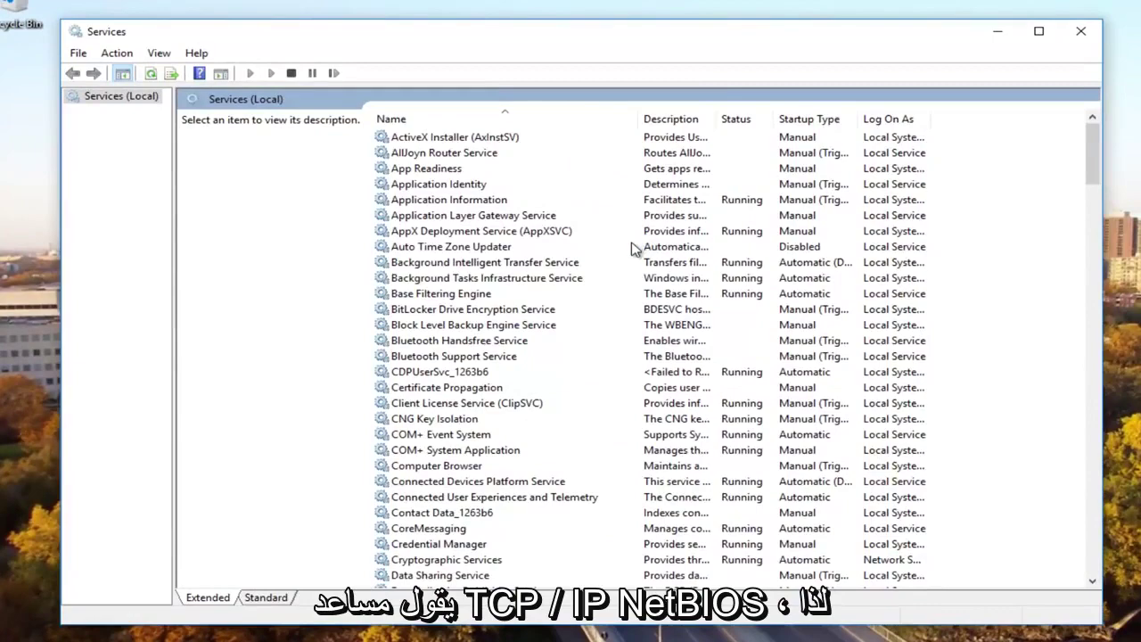
Set the TCP/IP NetBIOS Helper service's startup type to Automatic and confirm
scroll(down, 3)
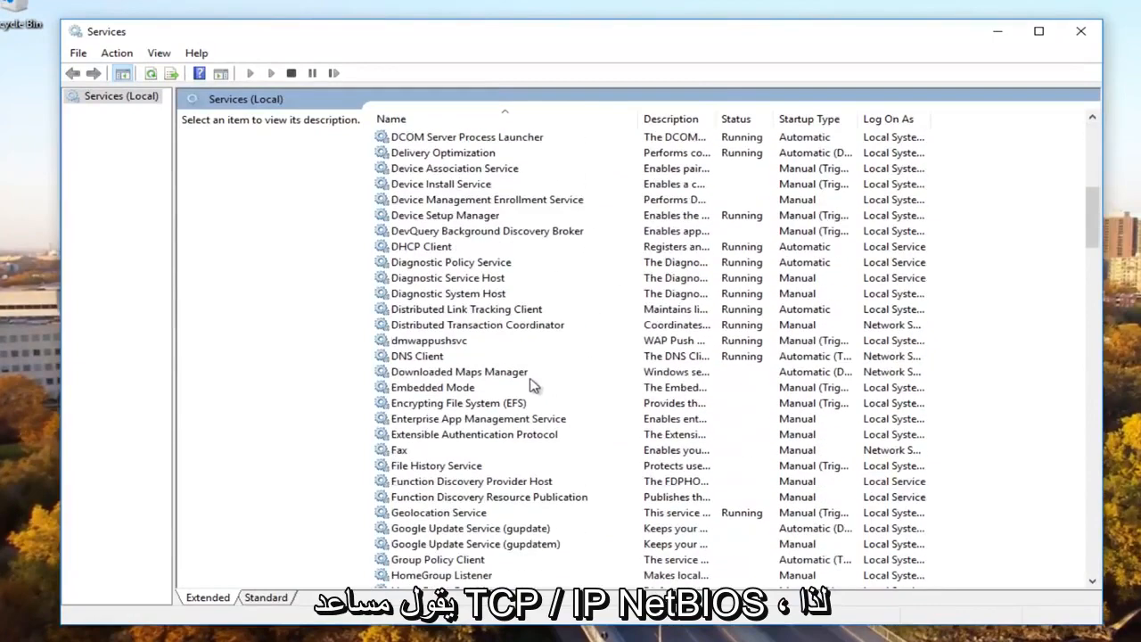
scroll(down, 3)
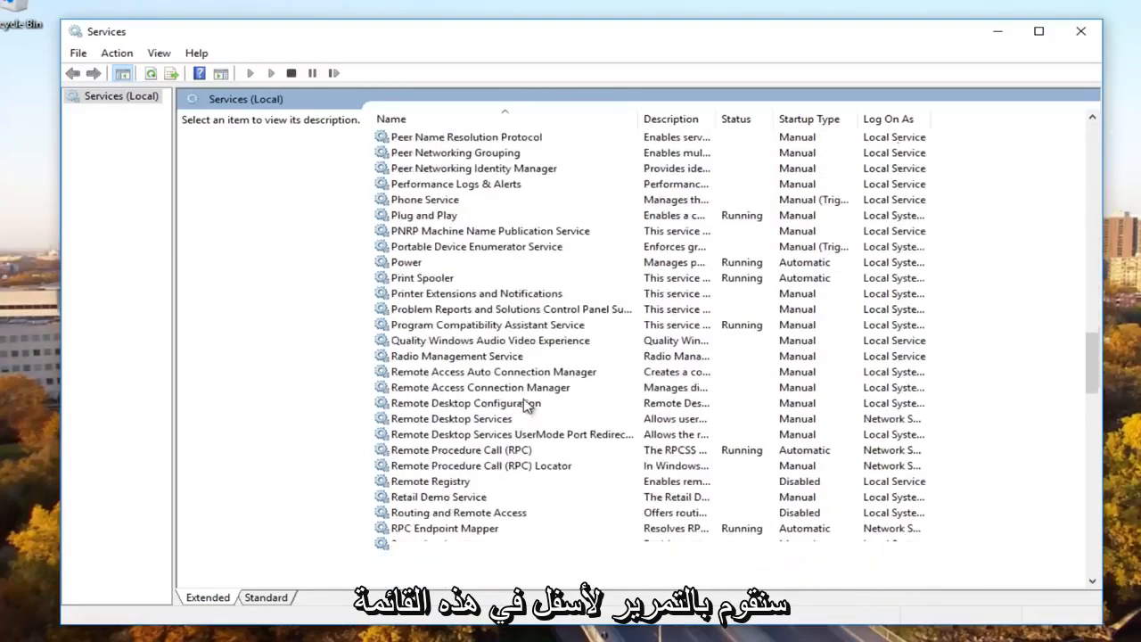
scroll(down, 3)
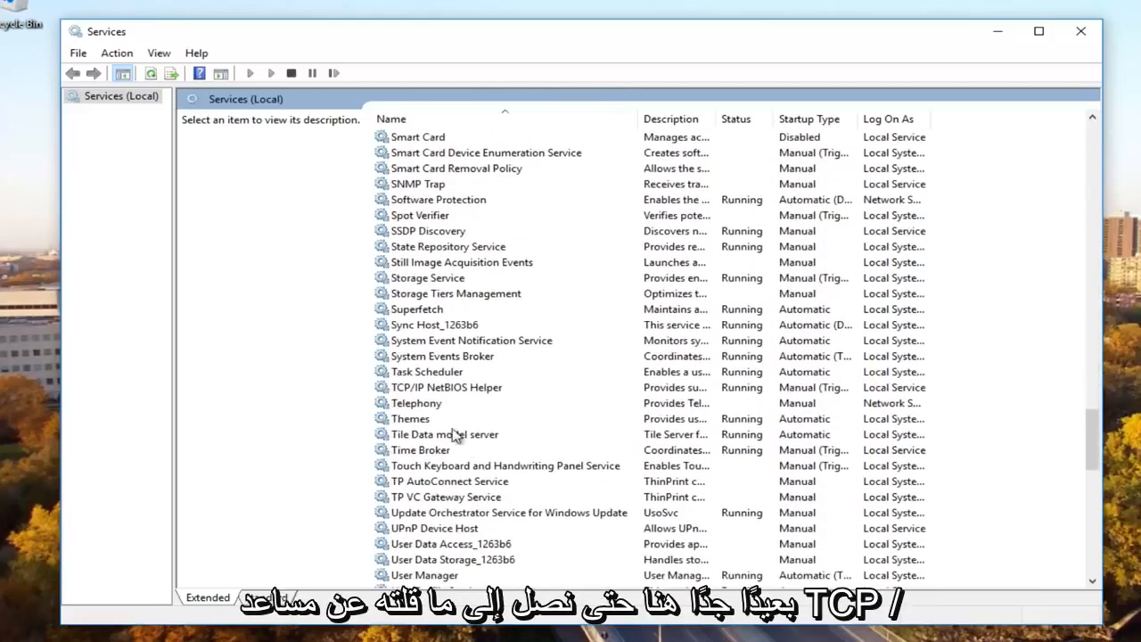
click(447, 386)
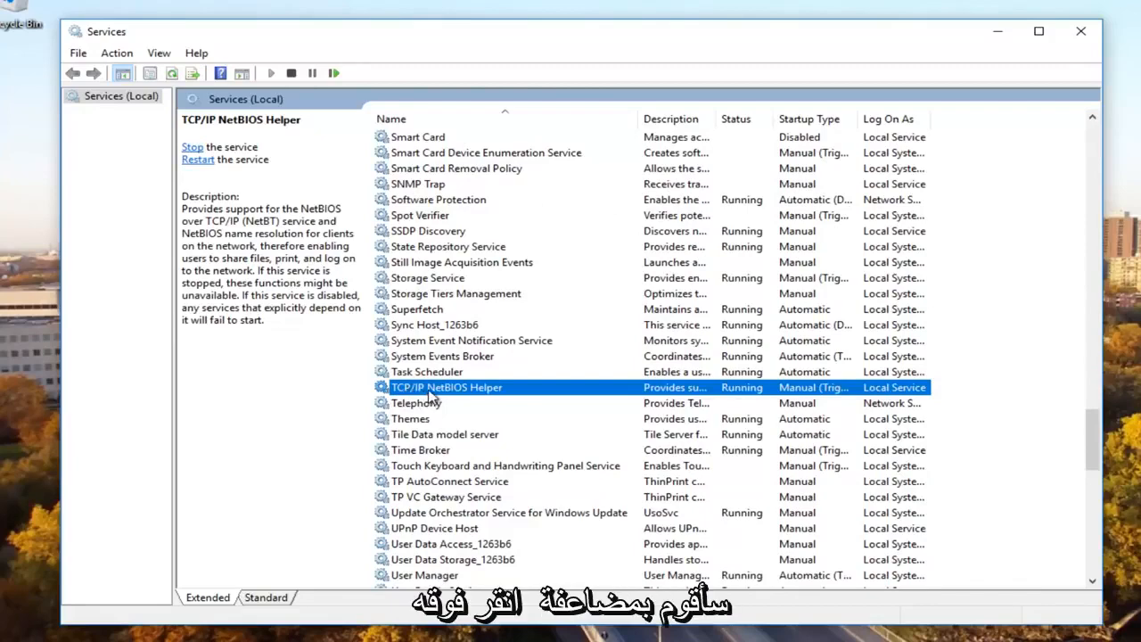
double_click(447, 387)
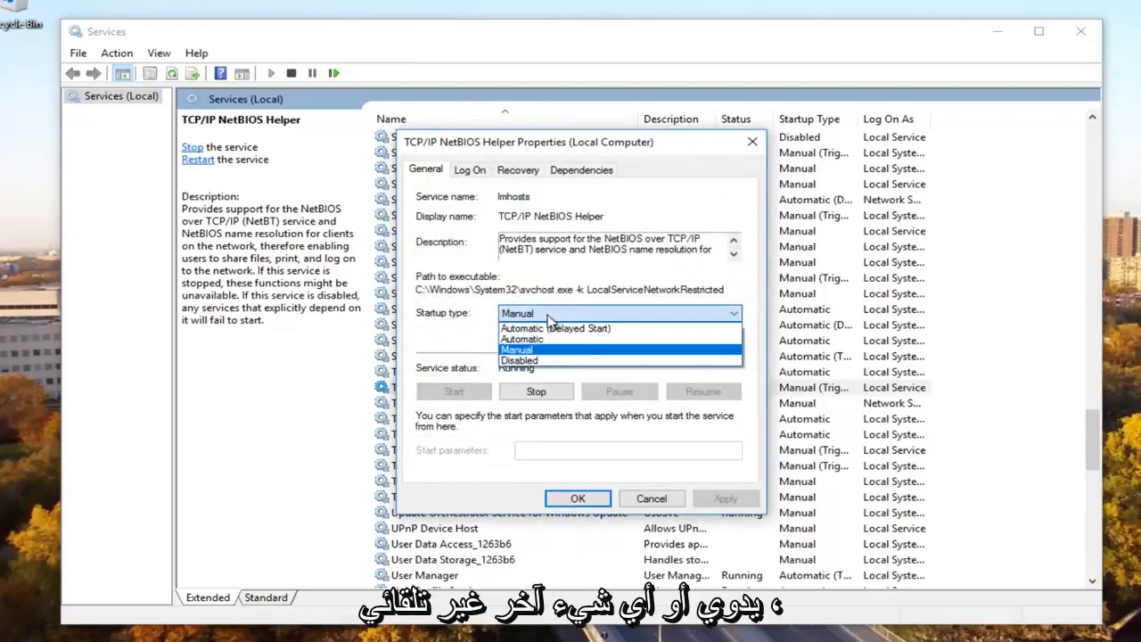
mouse_move(540, 339)
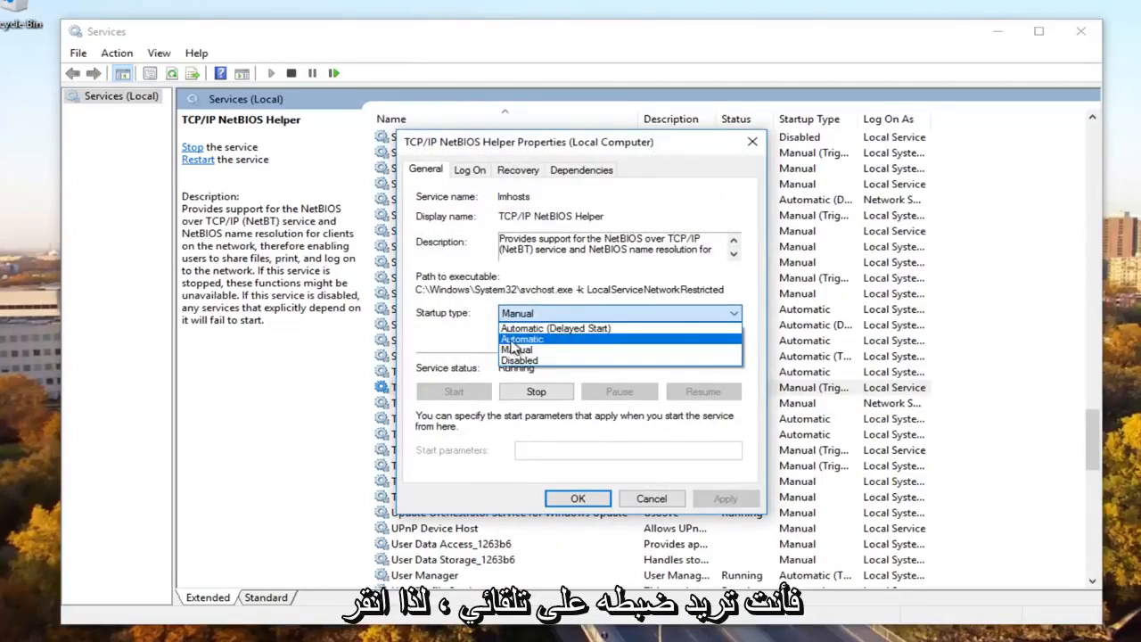
click(522, 338)
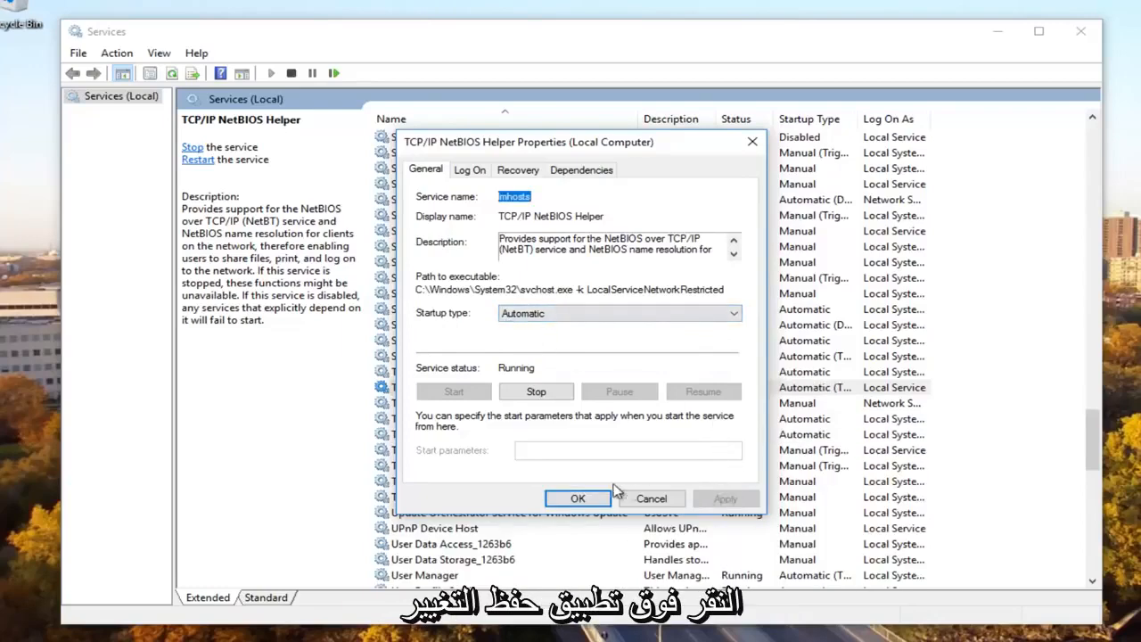
click(578, 498)
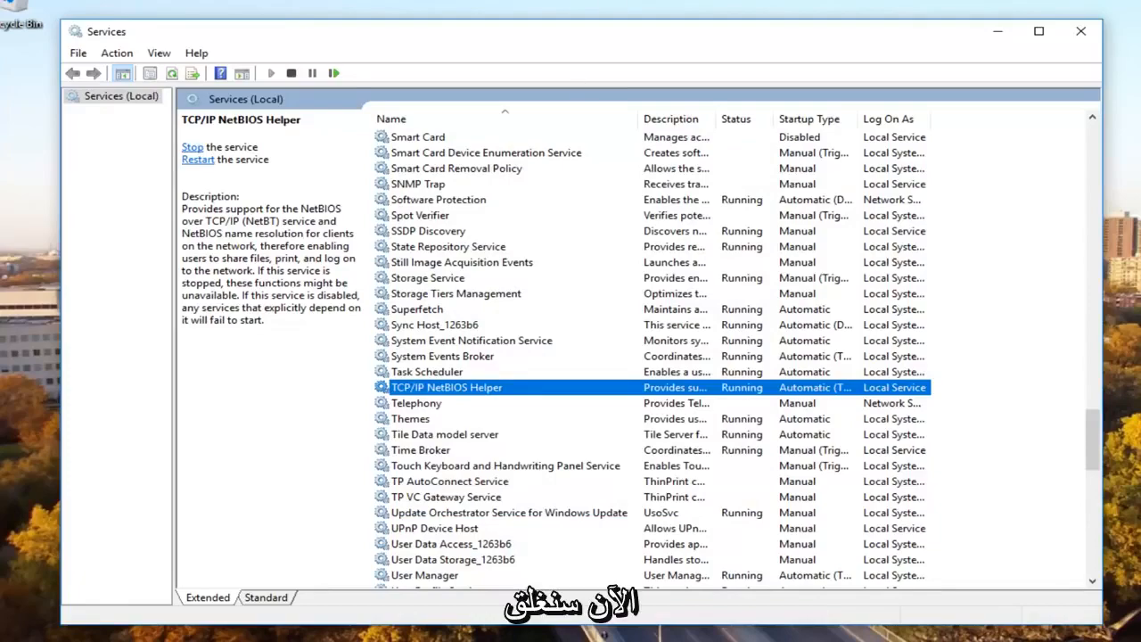
Close Services and launch Network and Sharing Center from a Start menu search
click(1077, 29)
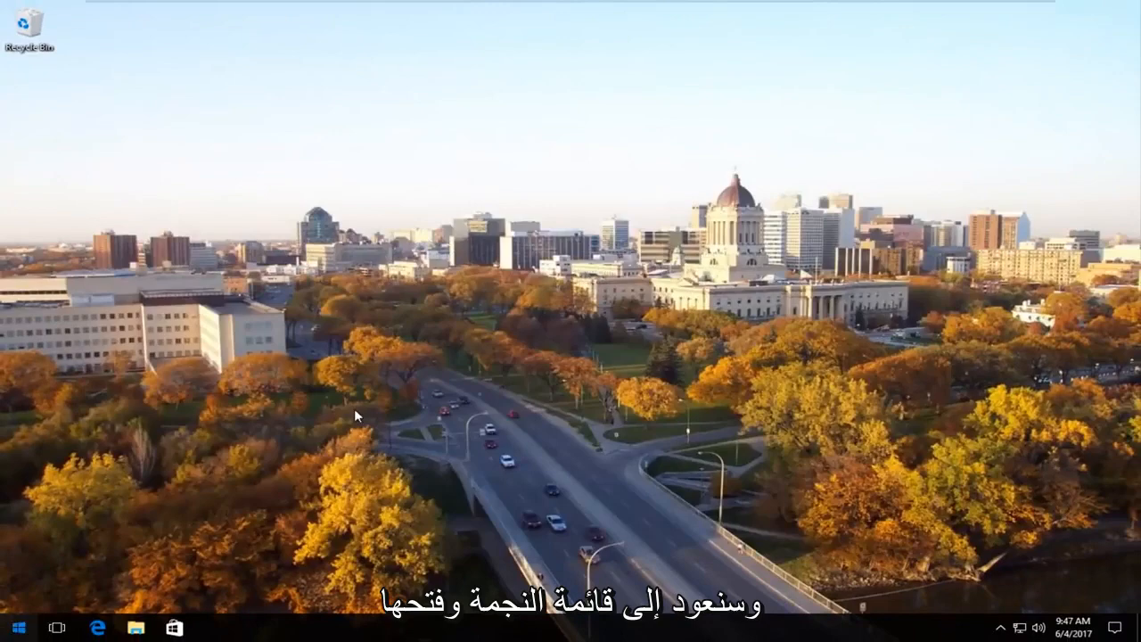
click(13, 624)
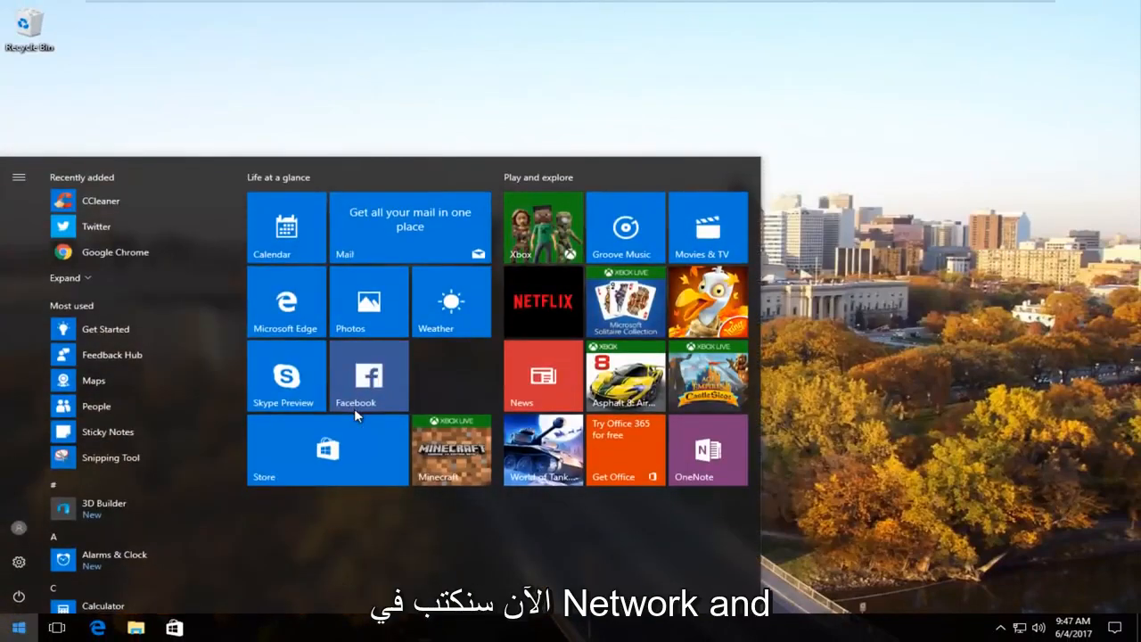
text(netowk)
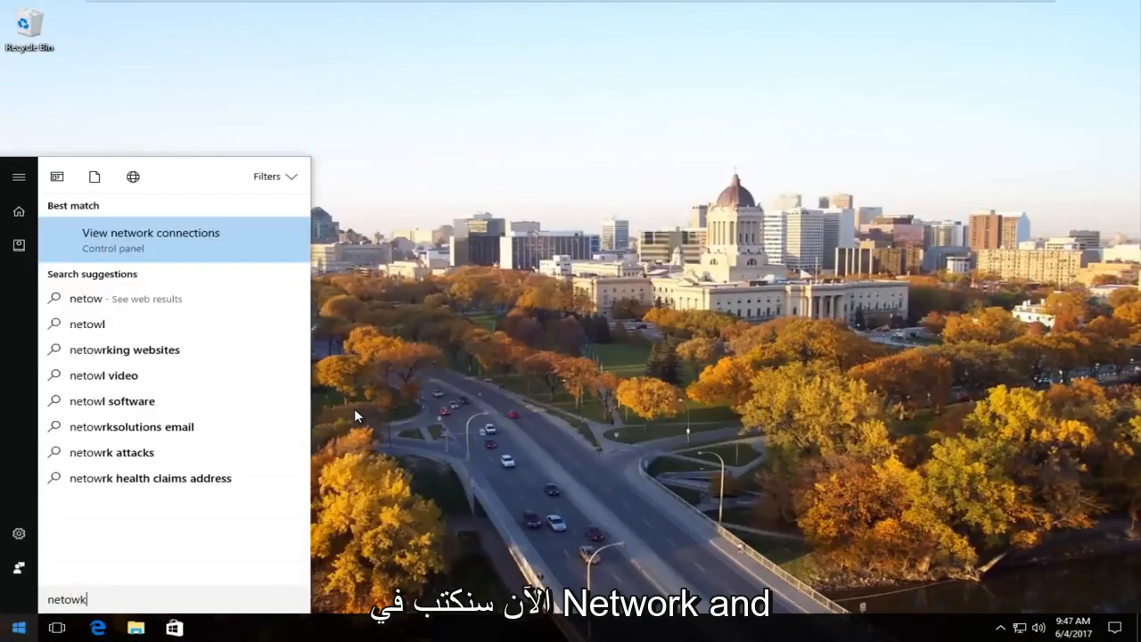
text(network and shring ce)
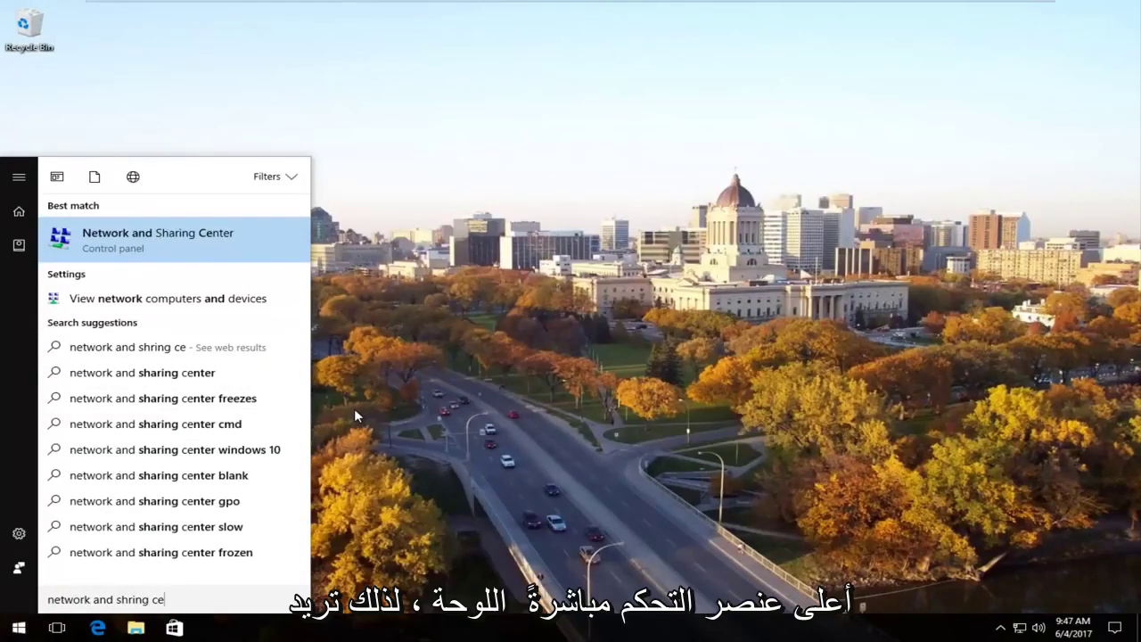
click(157, 239)
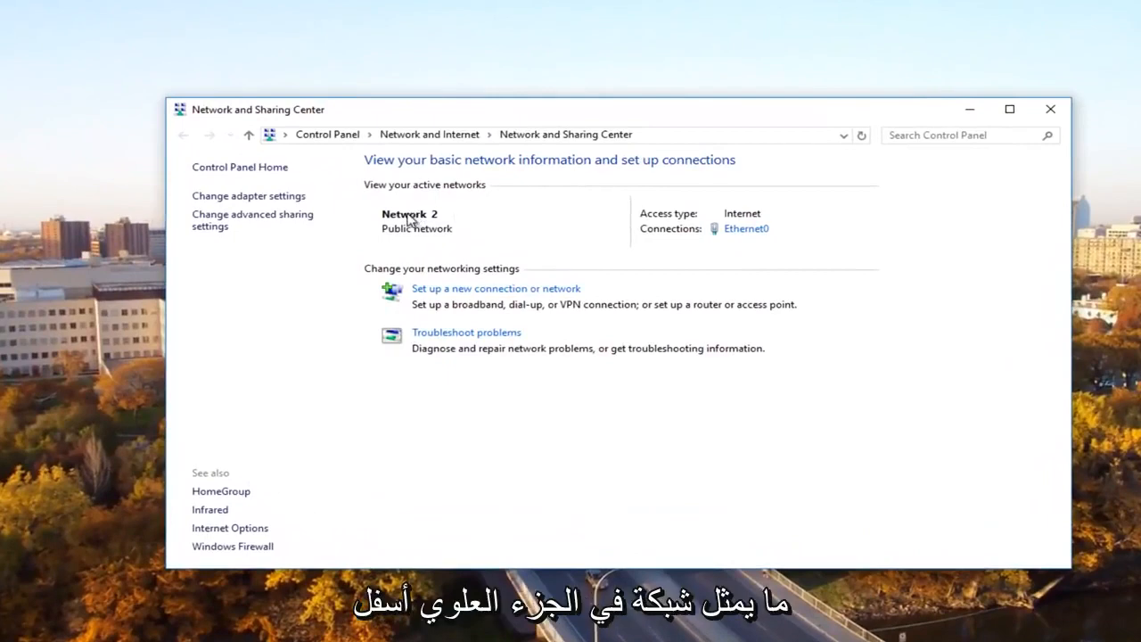
mouse_move(427, 193)
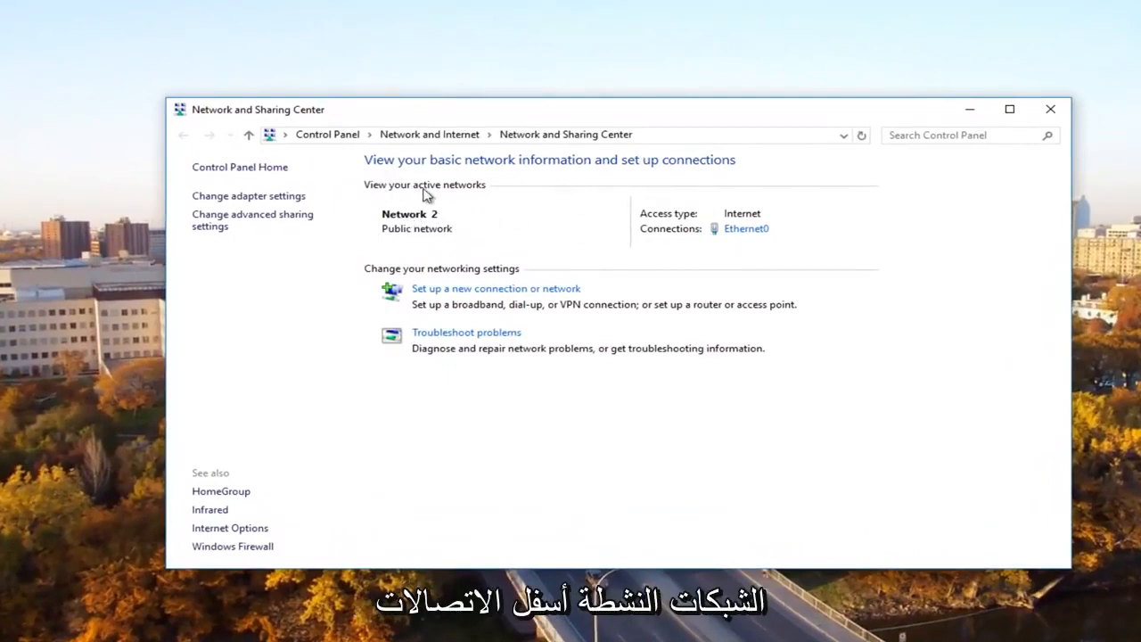
mouse_move(668, 239)
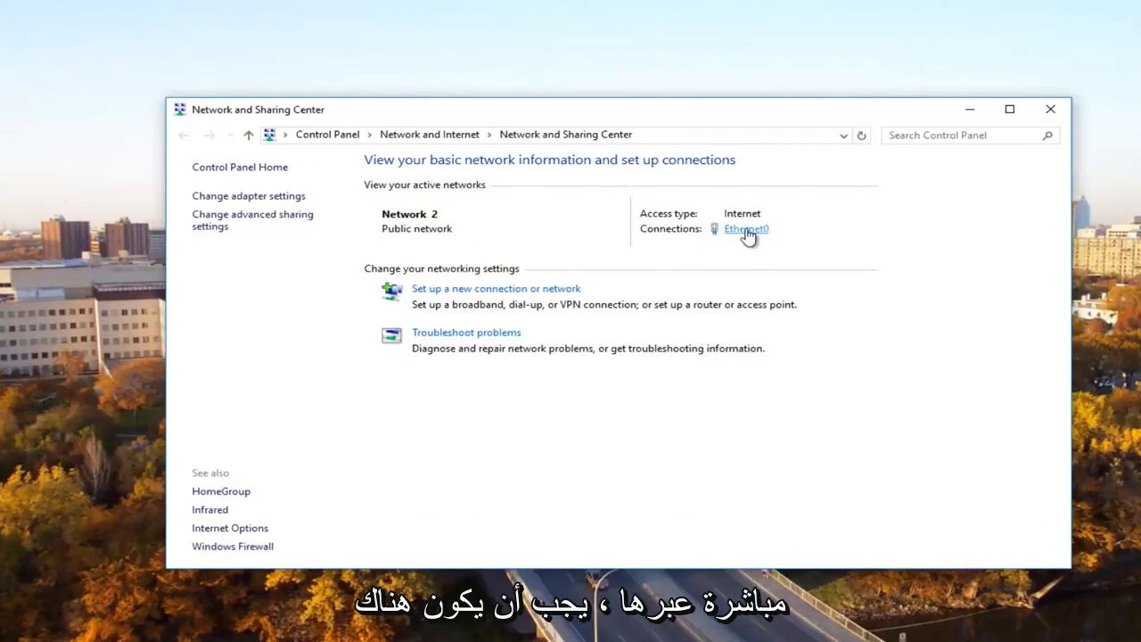
mouse_move(739, 242)
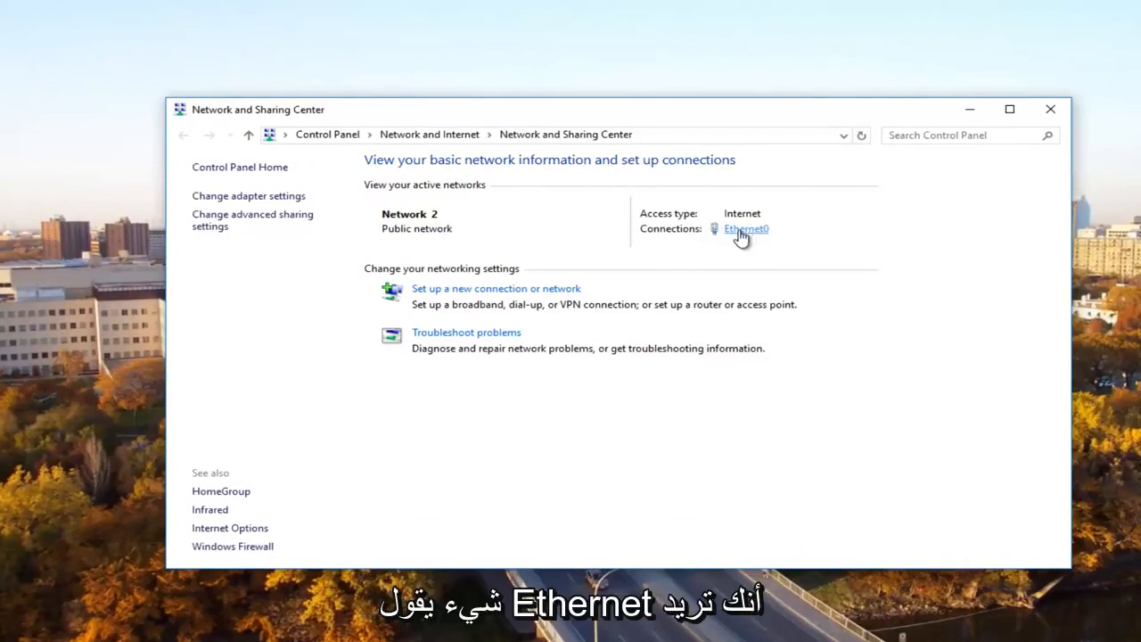
From Ethernet0's status and properties, bring up the Internet Protocol Version 4 (TCP/IPv4) properties
click(744, 229)
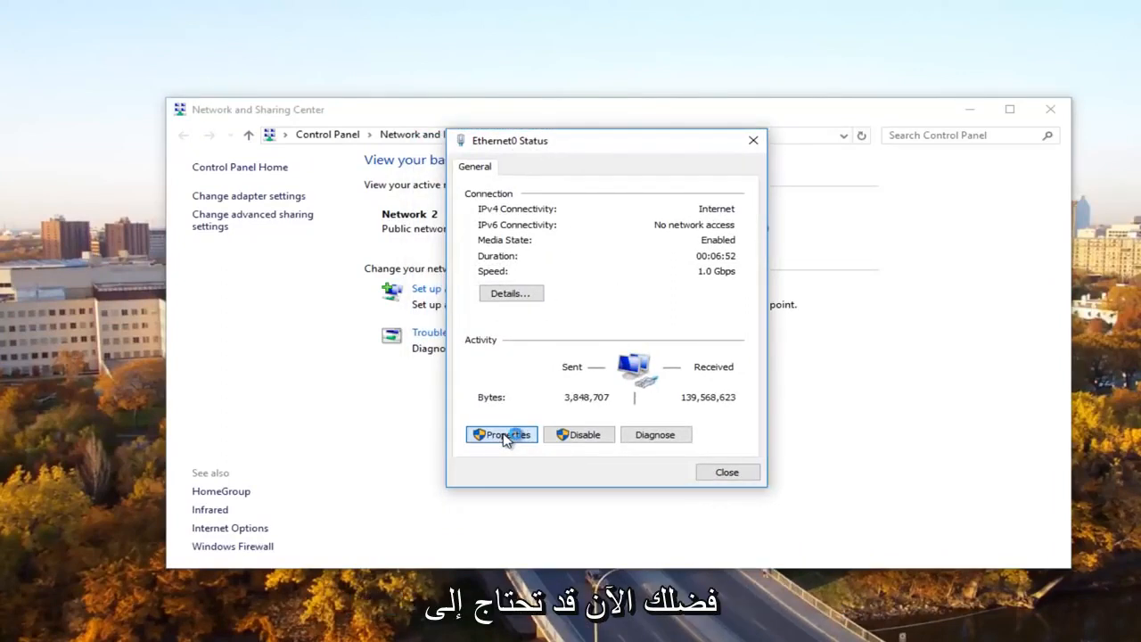
click(502, 434)
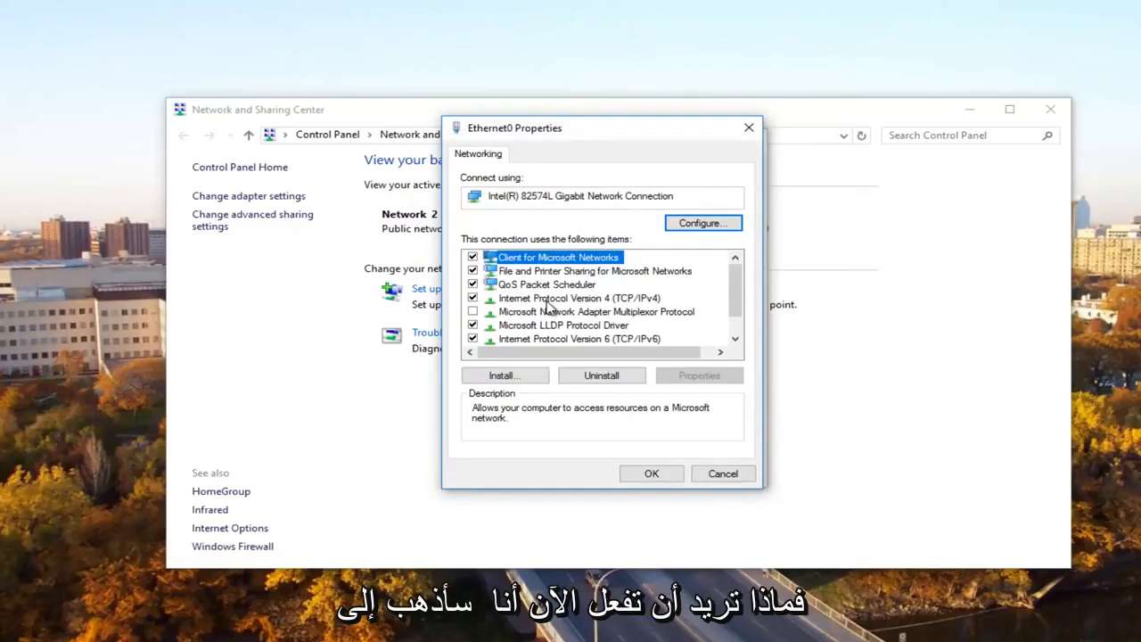
click(568, 298)
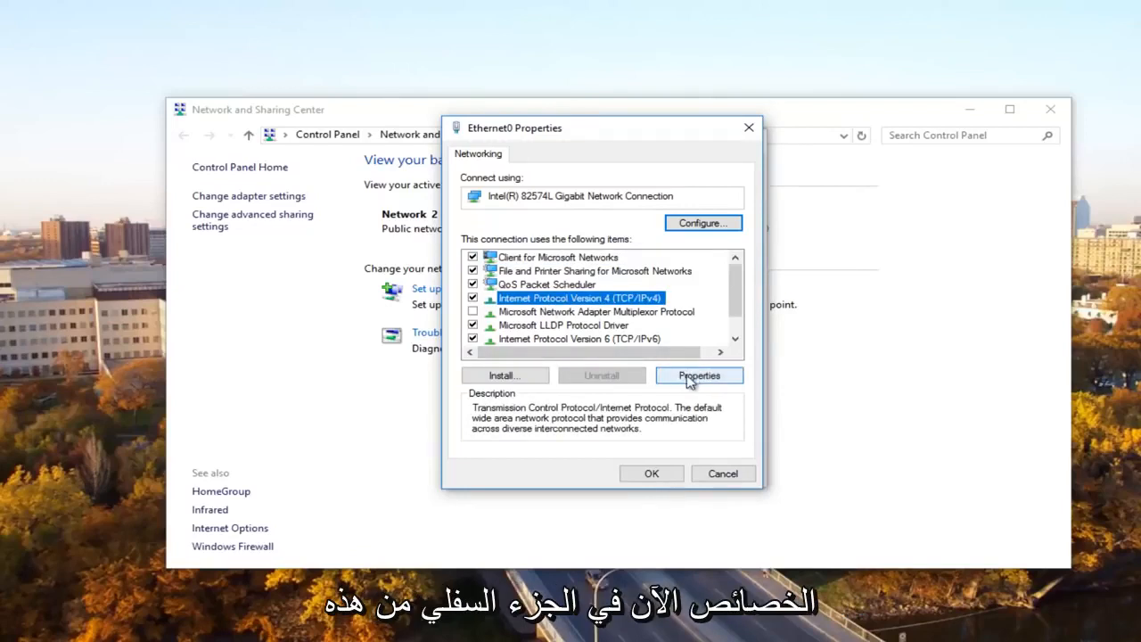
click(698, 375)
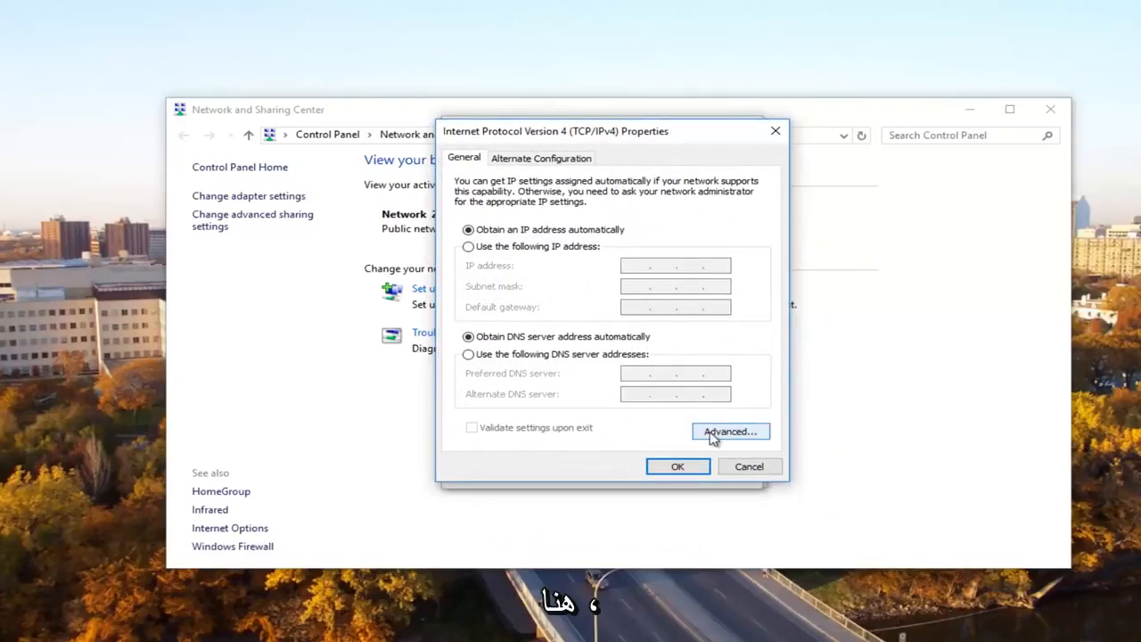
In the advanced WINS settings, select Enable NetBIOS over TCP/IP and confirm
click(730, 431)
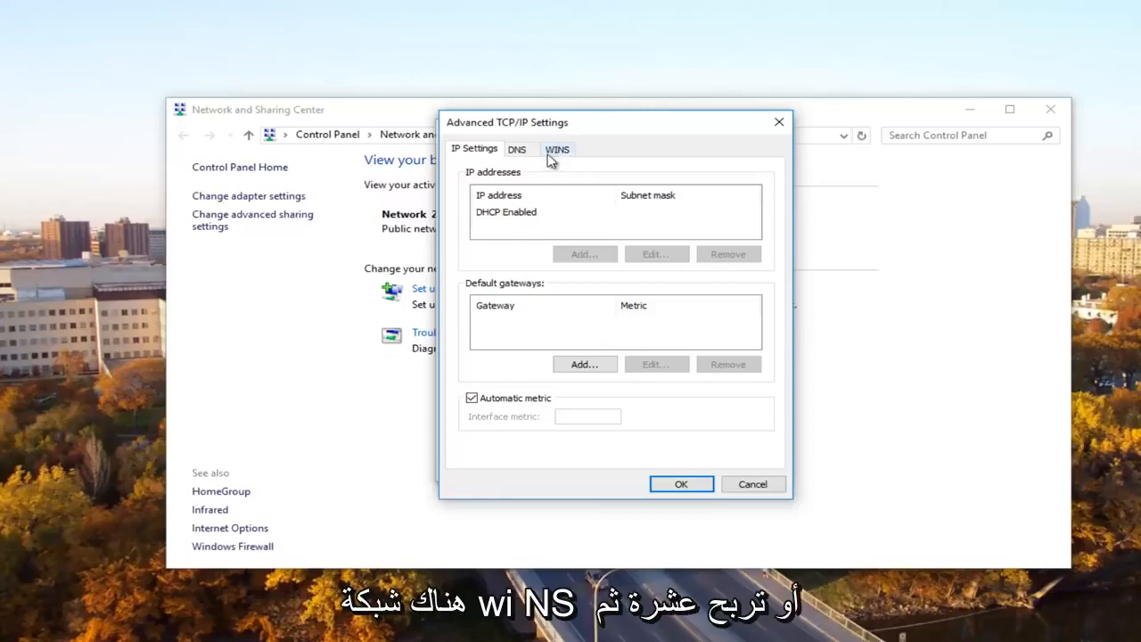
mouse_move(564, 160)
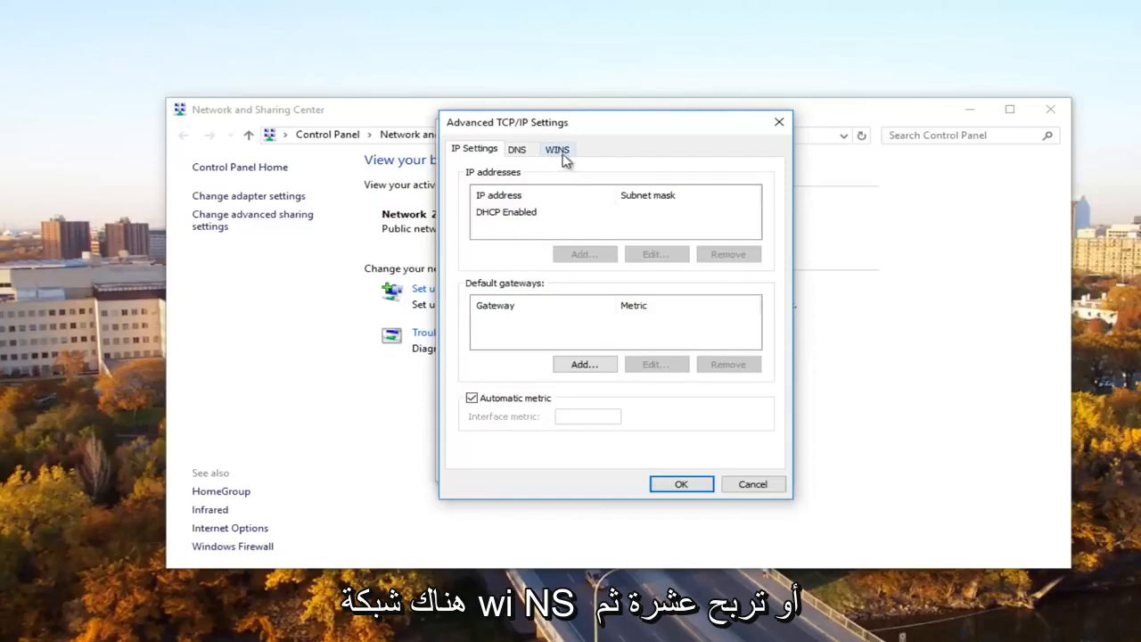
click(557, 149)
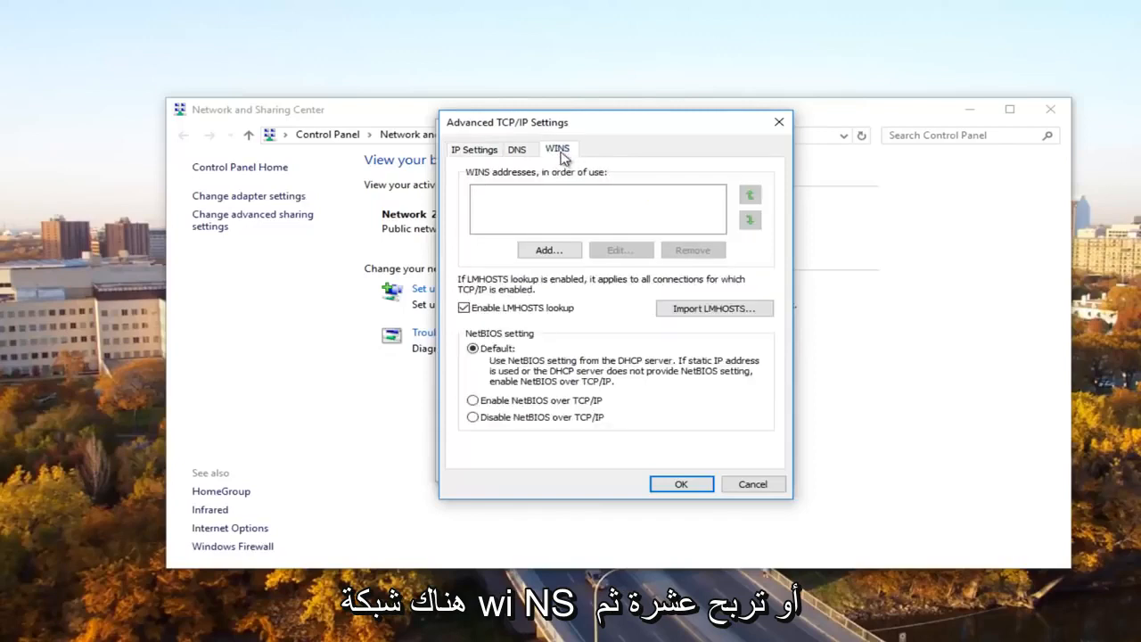
mouse_move(548, 297)
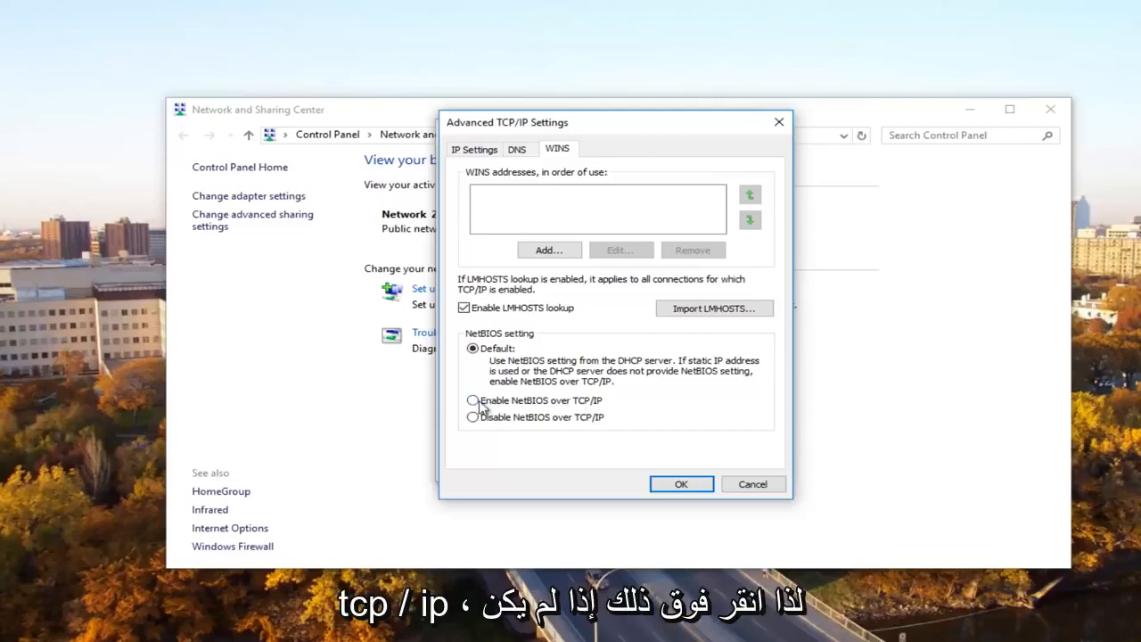
click(472, 400)
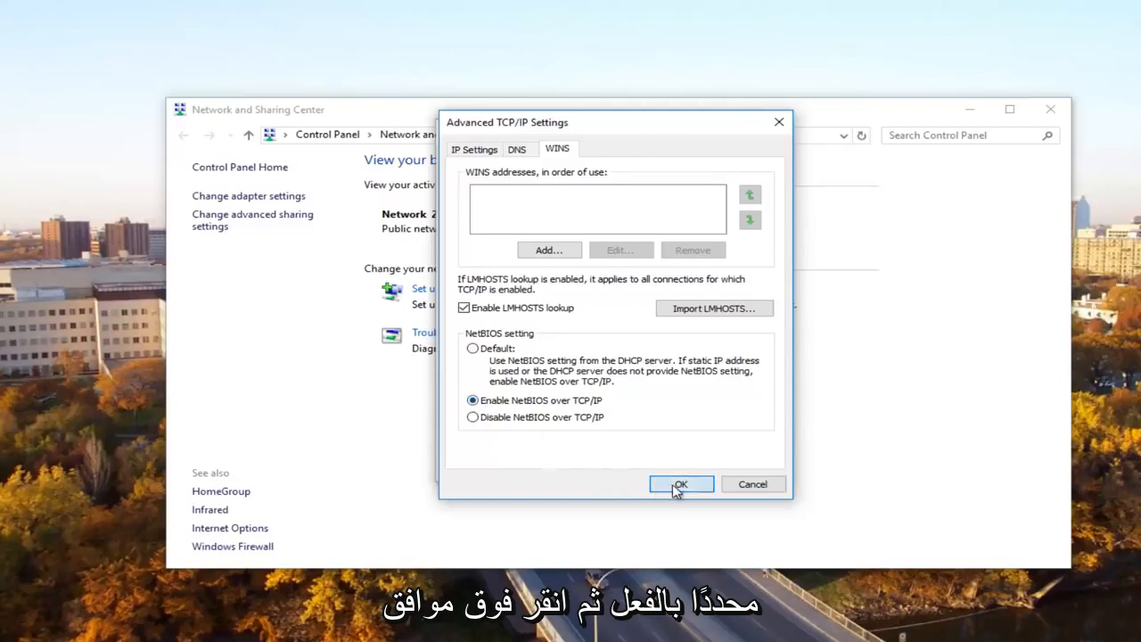
click(680, 483)
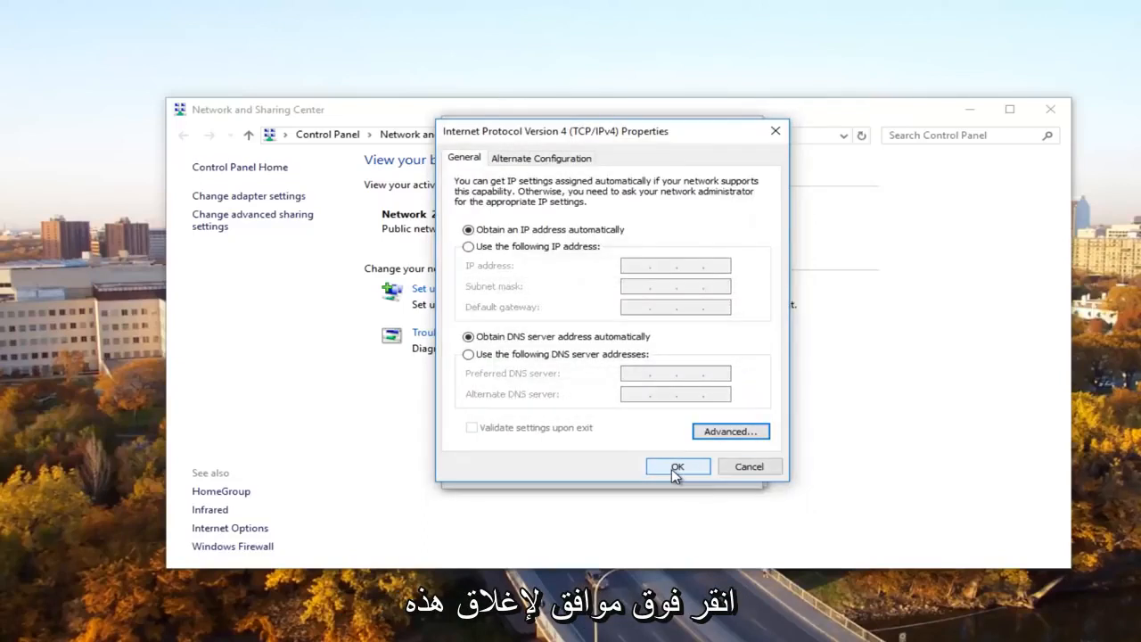
Close the Ethernet0 Properties, Ethernet0 Status and Network and Sharing Center windows
click(677, 466)
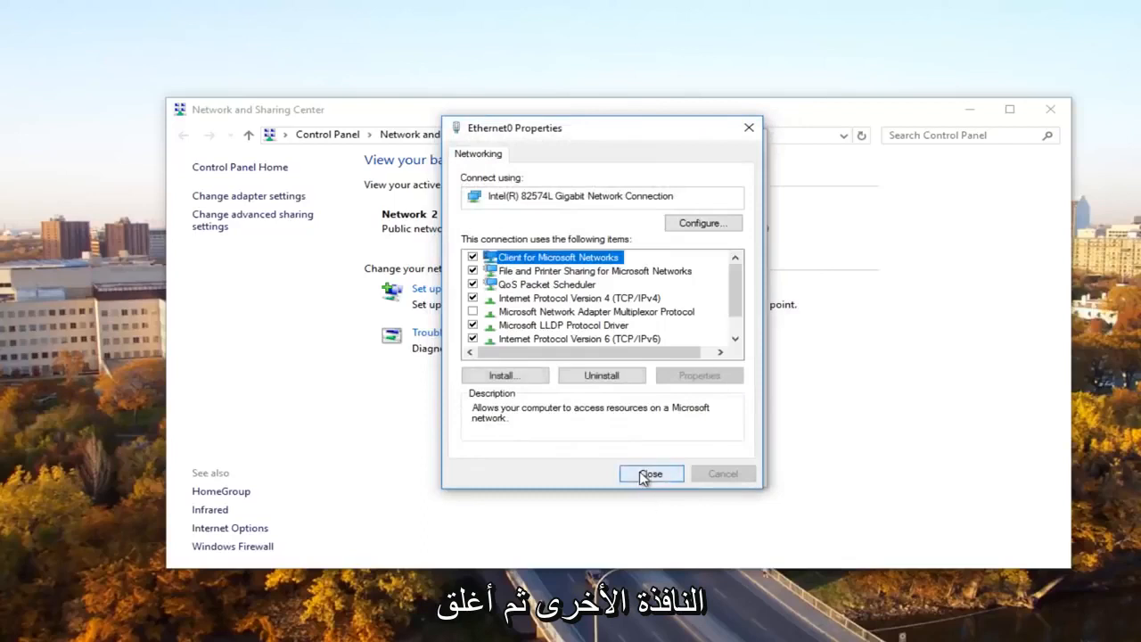
click(651, 474)
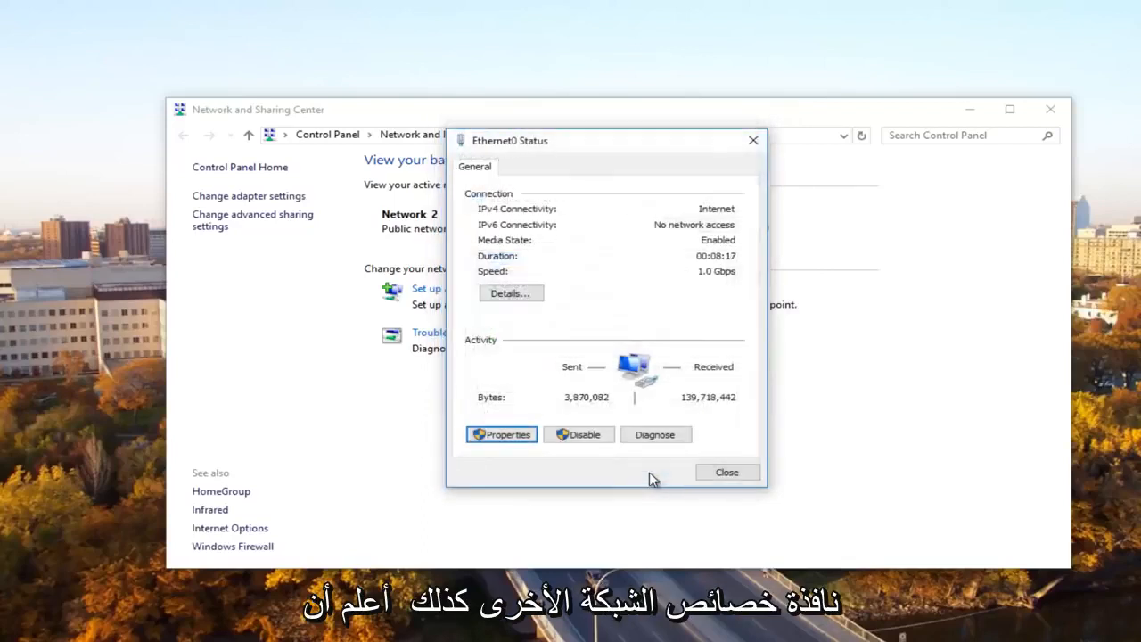
click(727, 471)
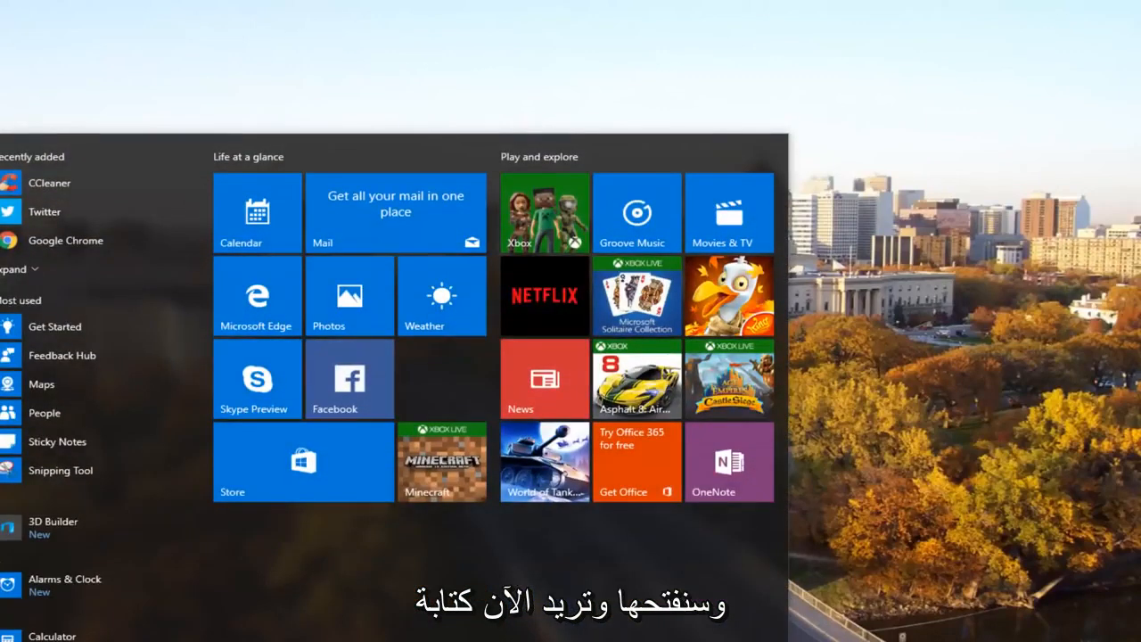
Run regedit as administrator from Start and approve the User Account Control prompt
text(regedit)
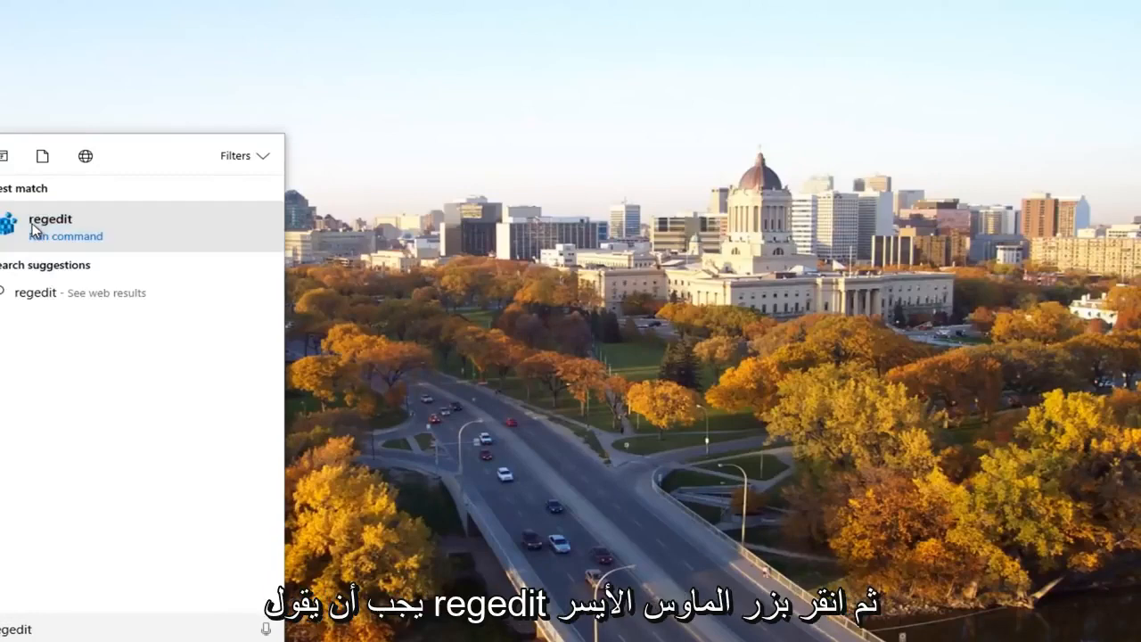
right_click(49, 223)
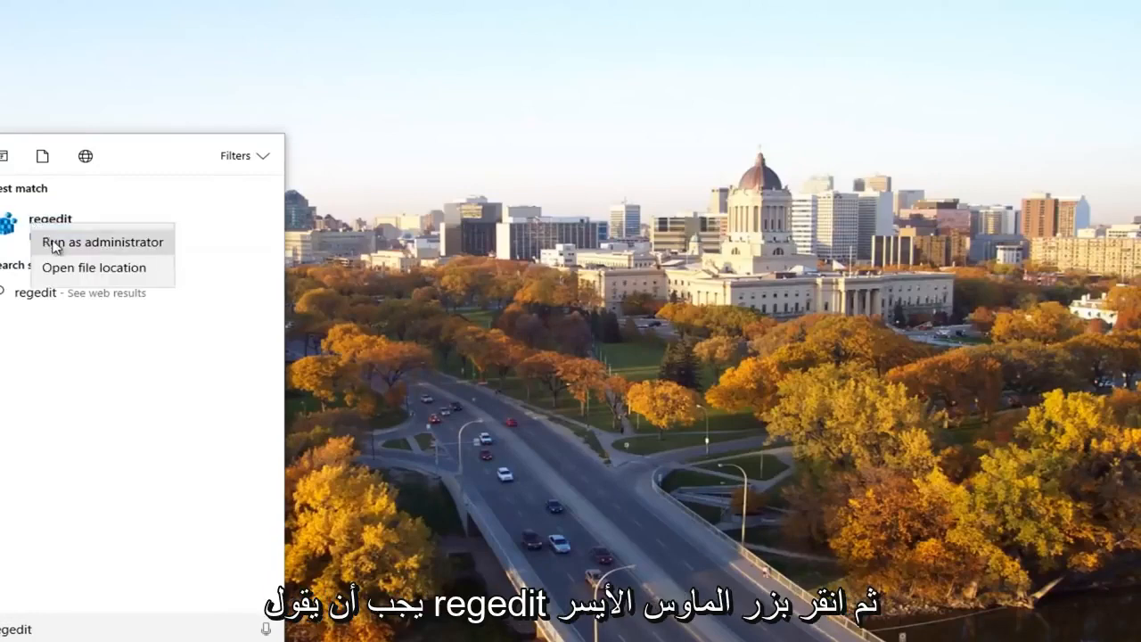
click(101, 242)
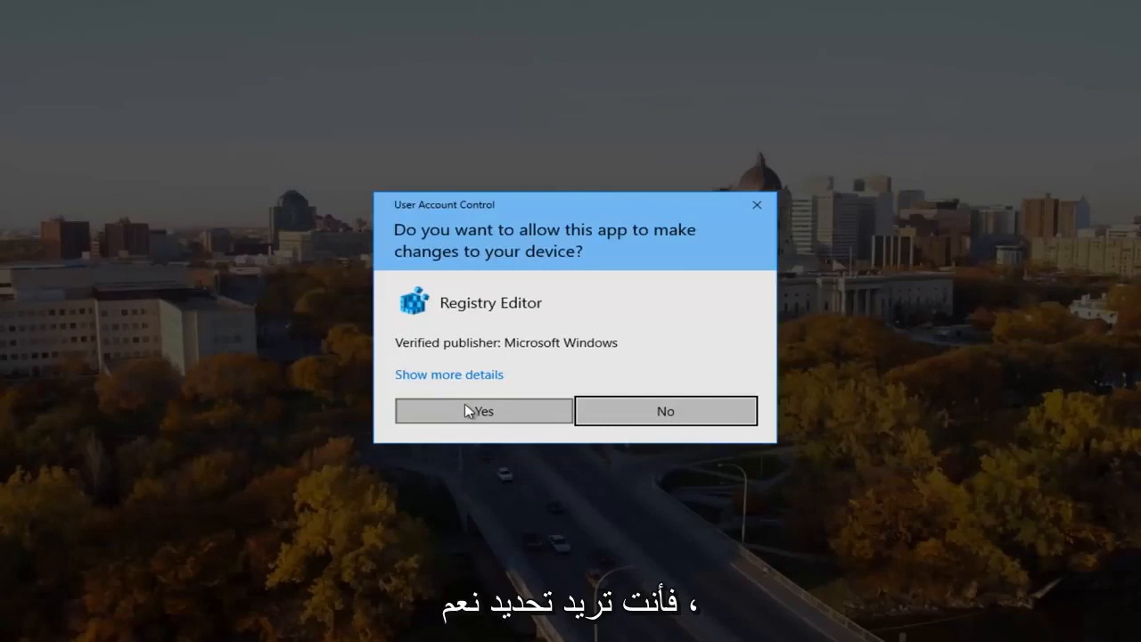
click(483, 410)
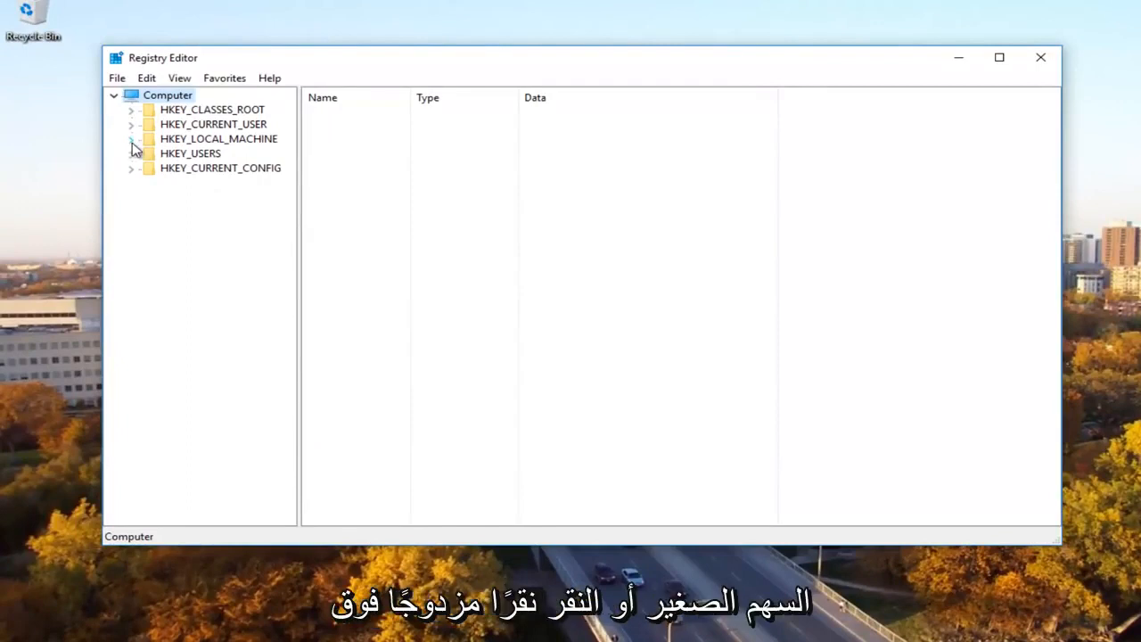
Expand HKEY_LOCAL_MACHINE\SOFTWARE\Microsoft and scroll its subkeys down to MSLicensing
click(131, 139)
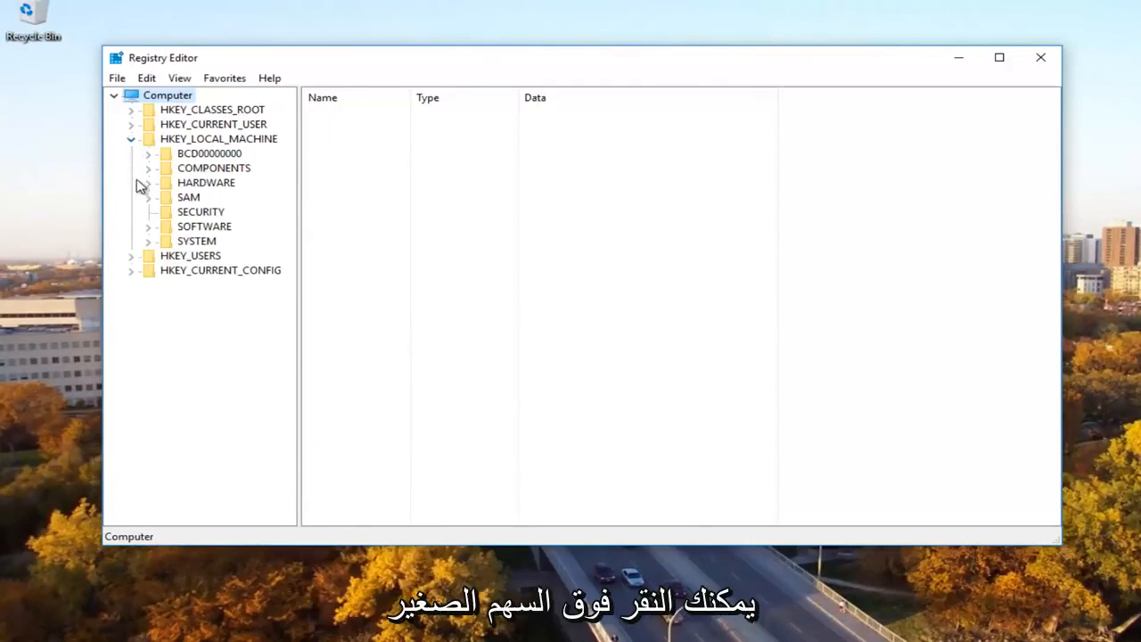
mouse_move(149, 231)
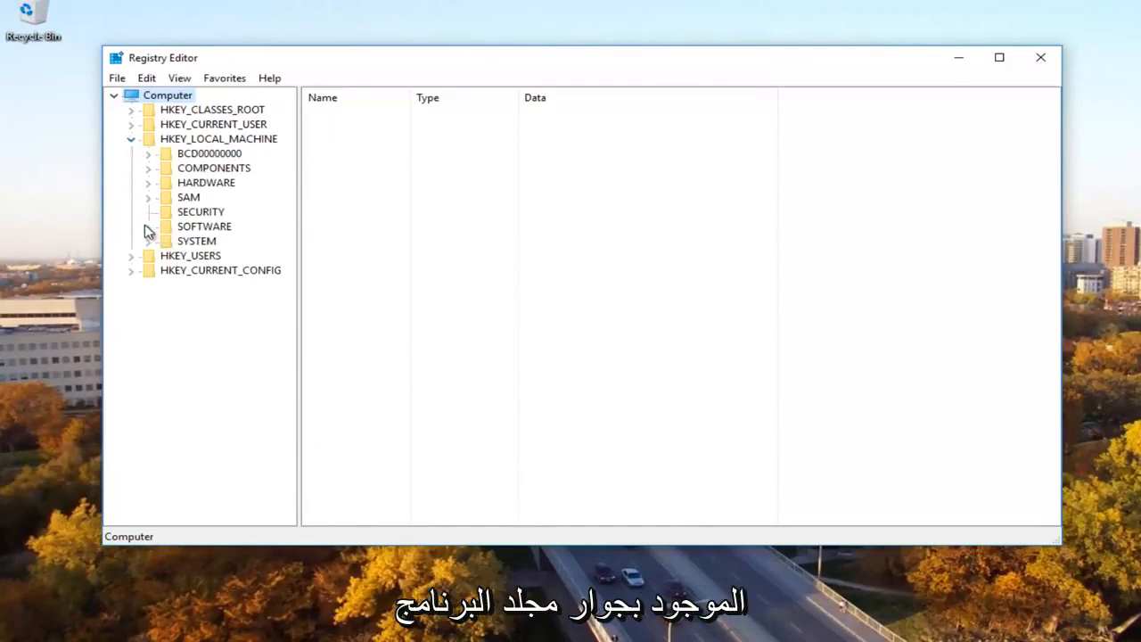
click(147, 226)
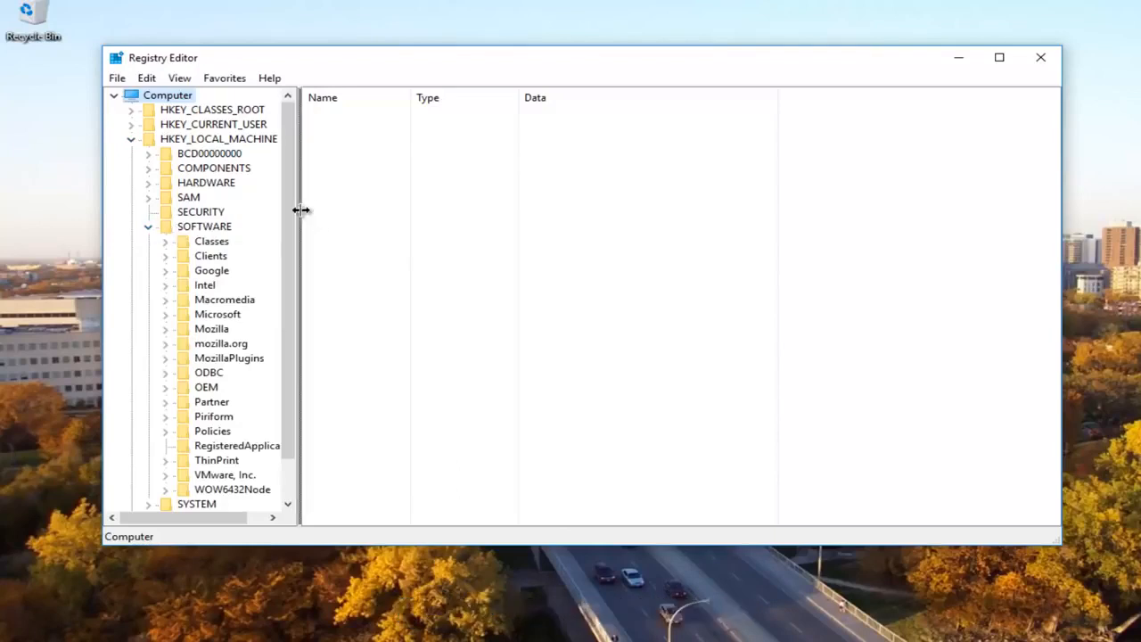
click(218, 314)
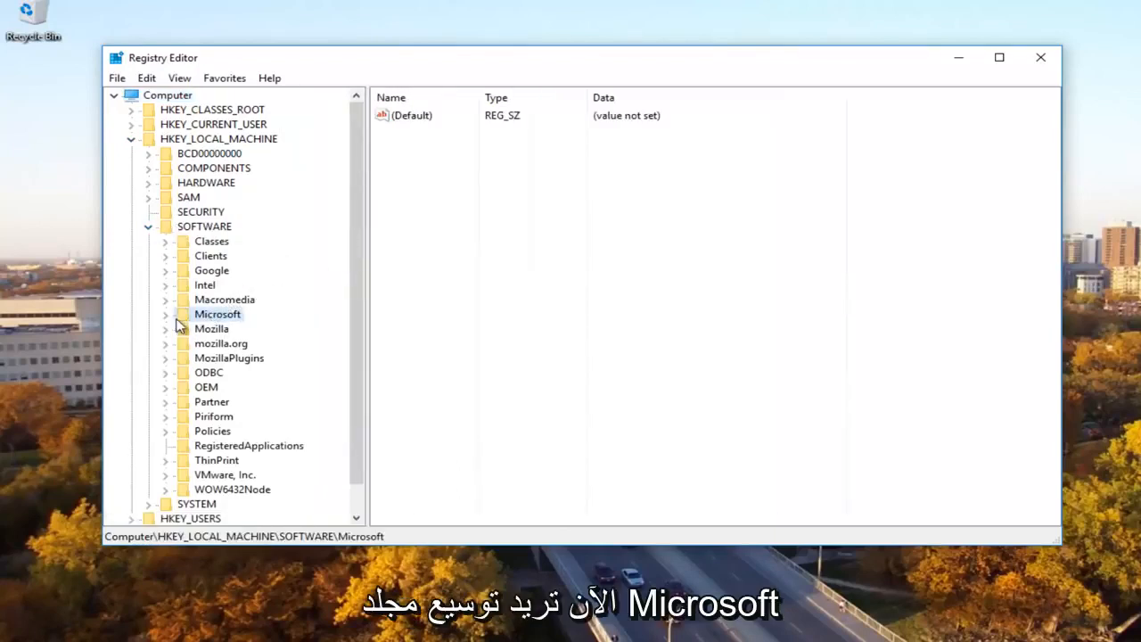
click(164, 314)
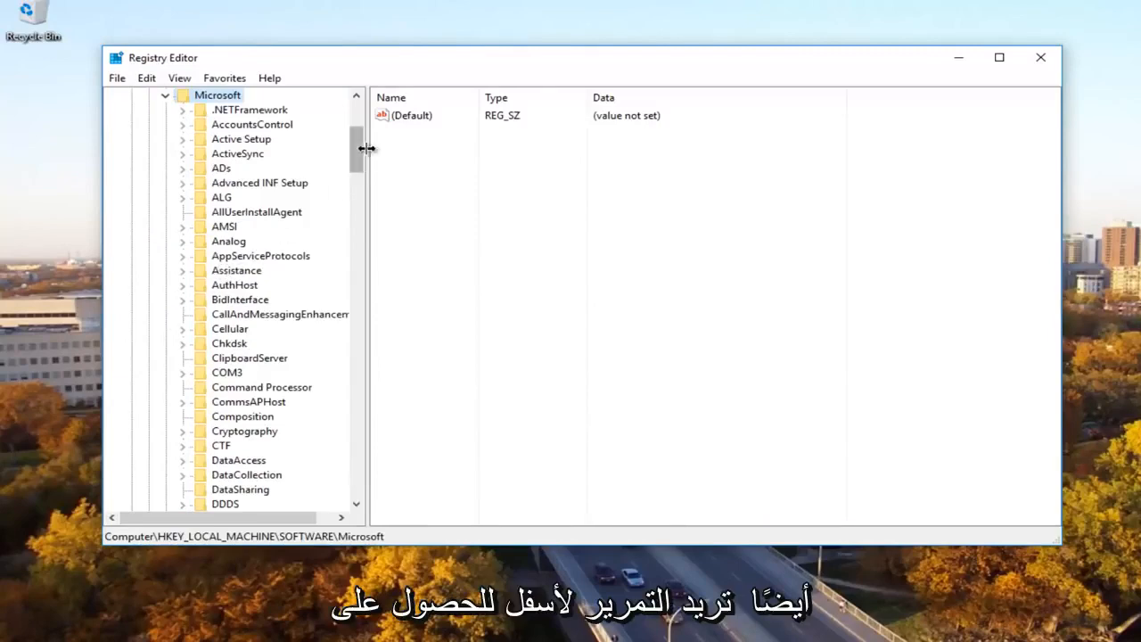
scroll(down, 3)
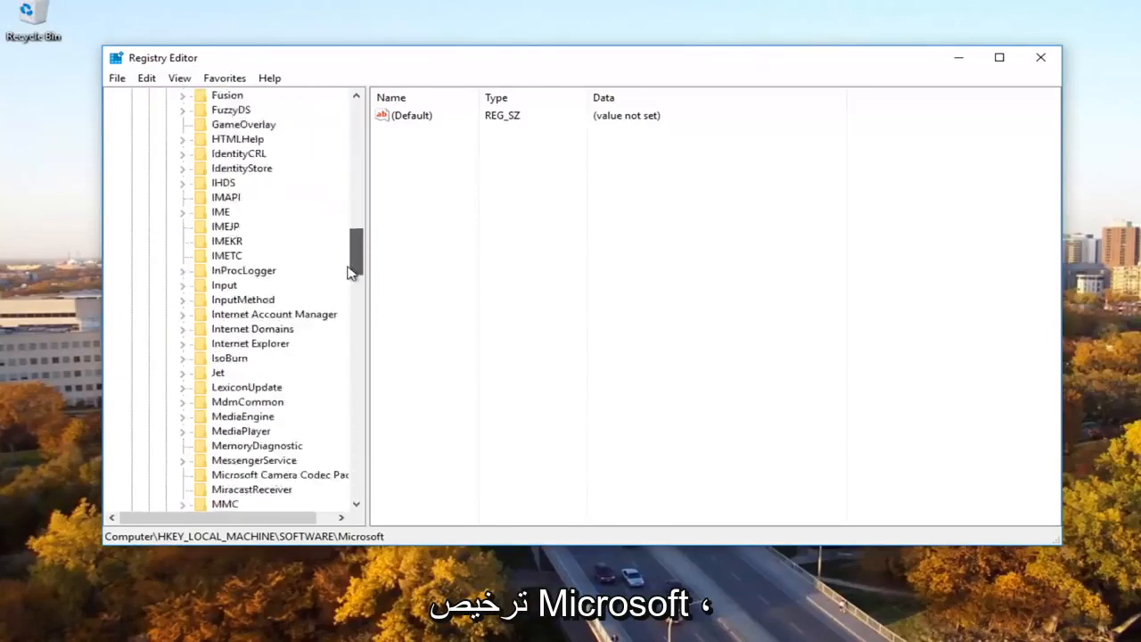
scroll(down, 3)
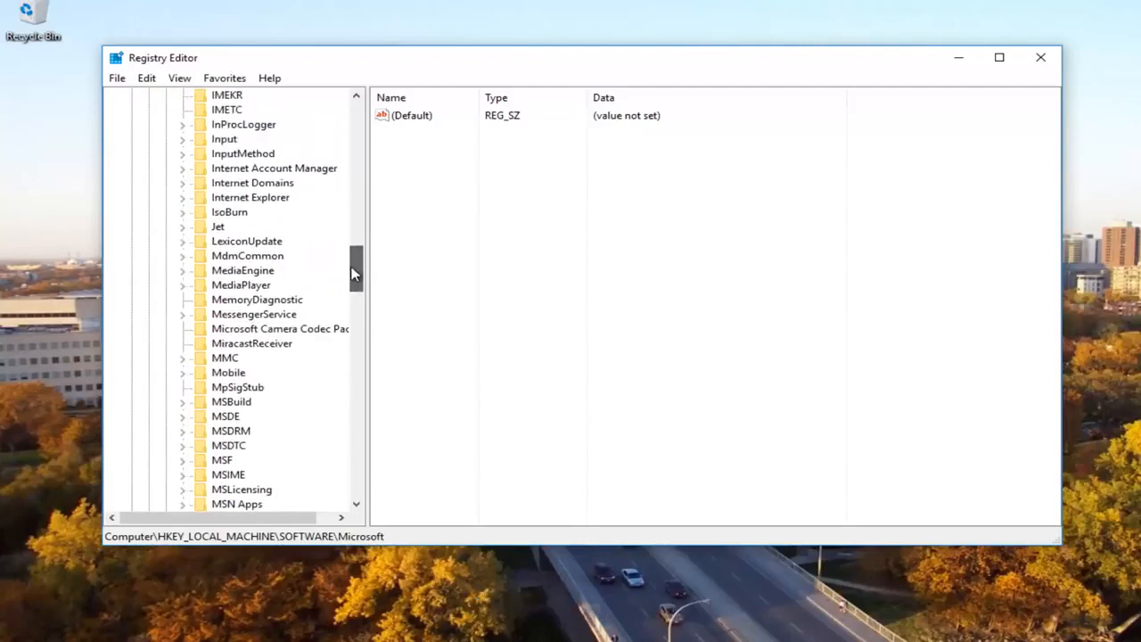
mouse_move(279, 359)
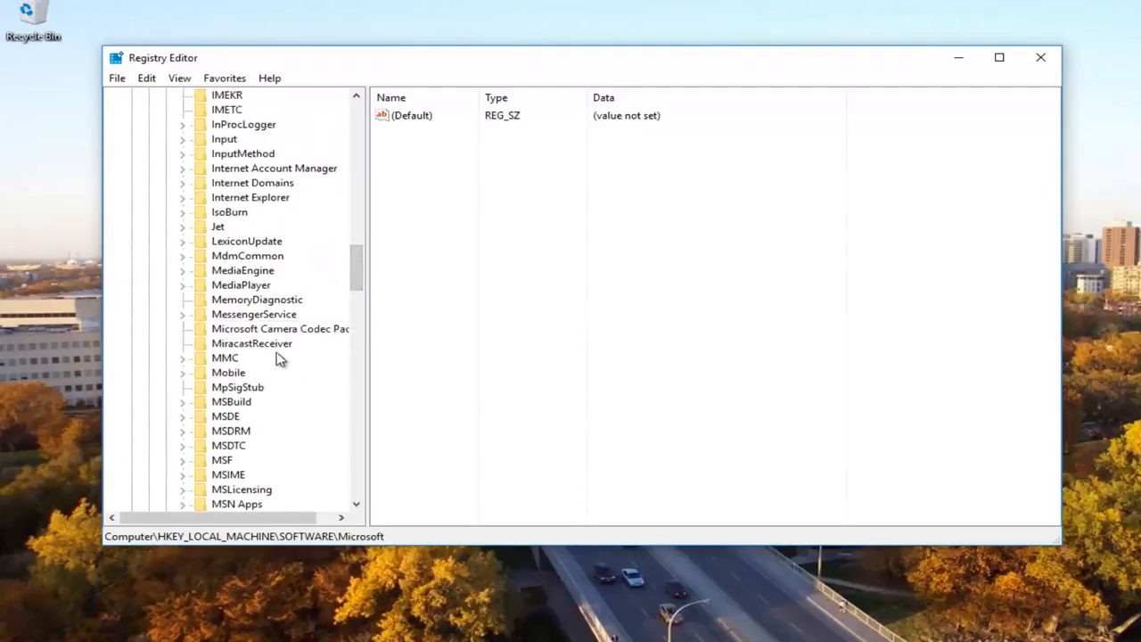
scroll(down, 3)
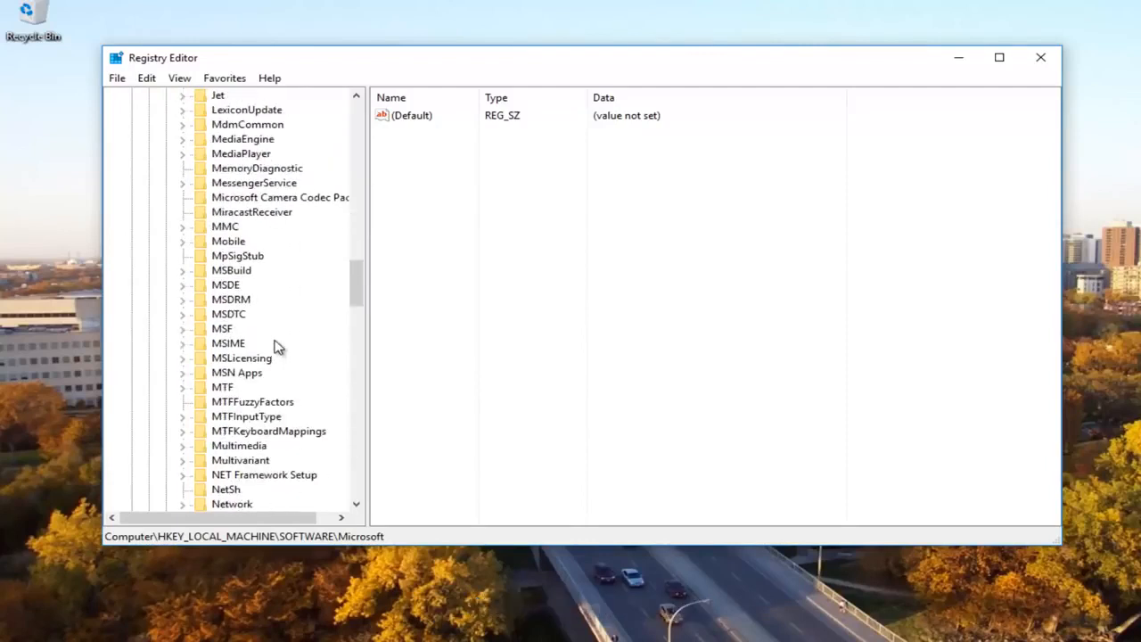
Expand MSLicensing to show HardwareID and Store, selecting the Store subkey
click(241, 357)
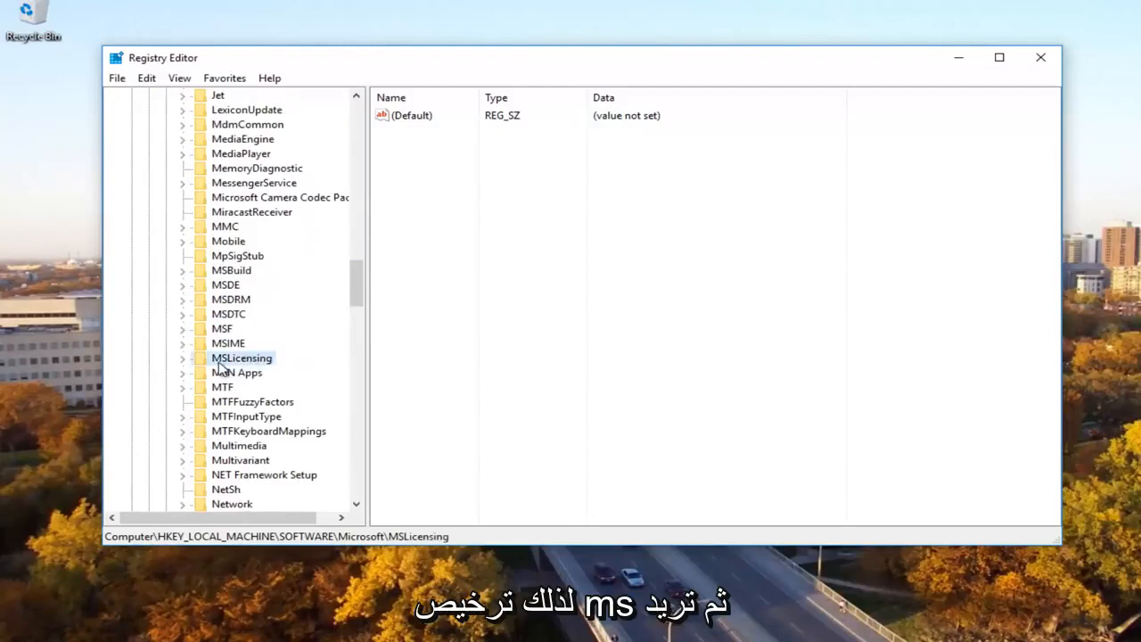
click(183, 357)
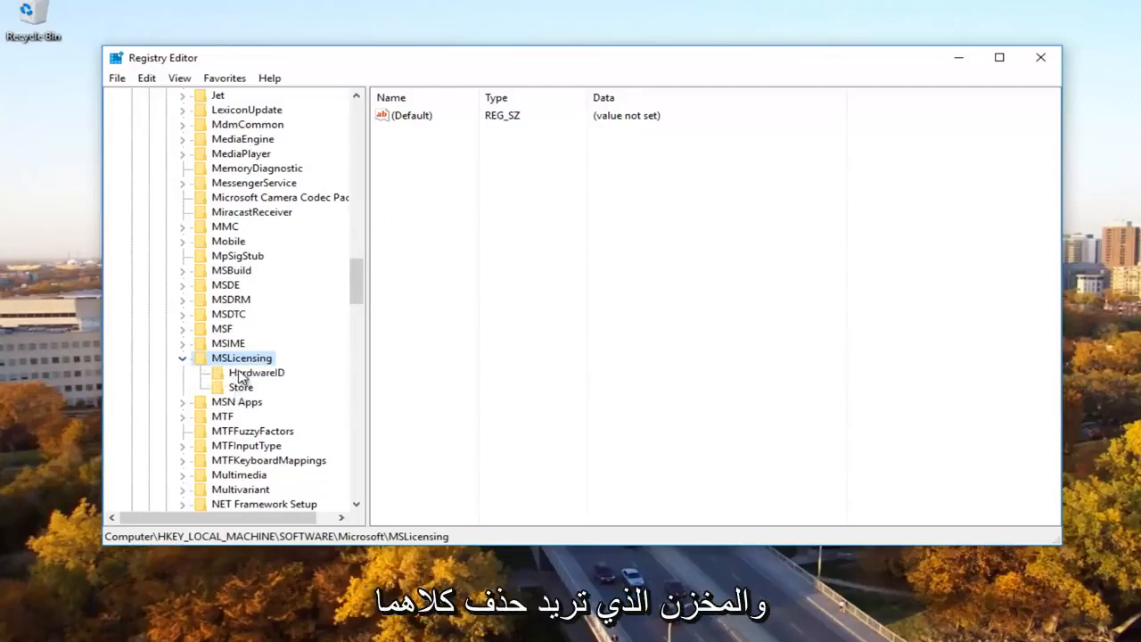
click(257, 373)
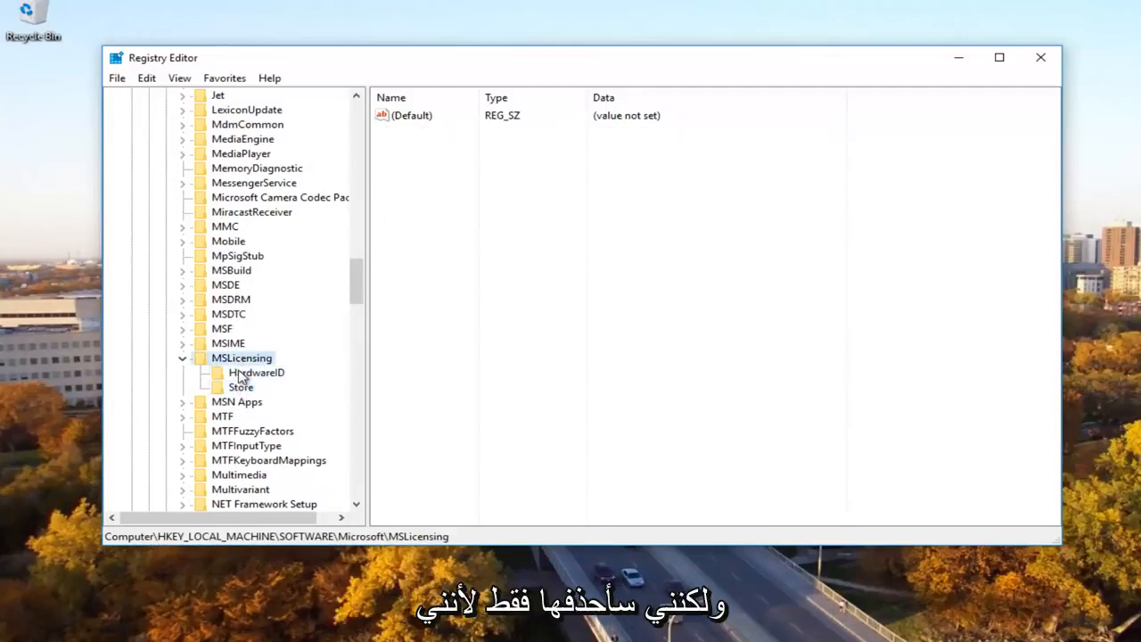
click(240, 387)
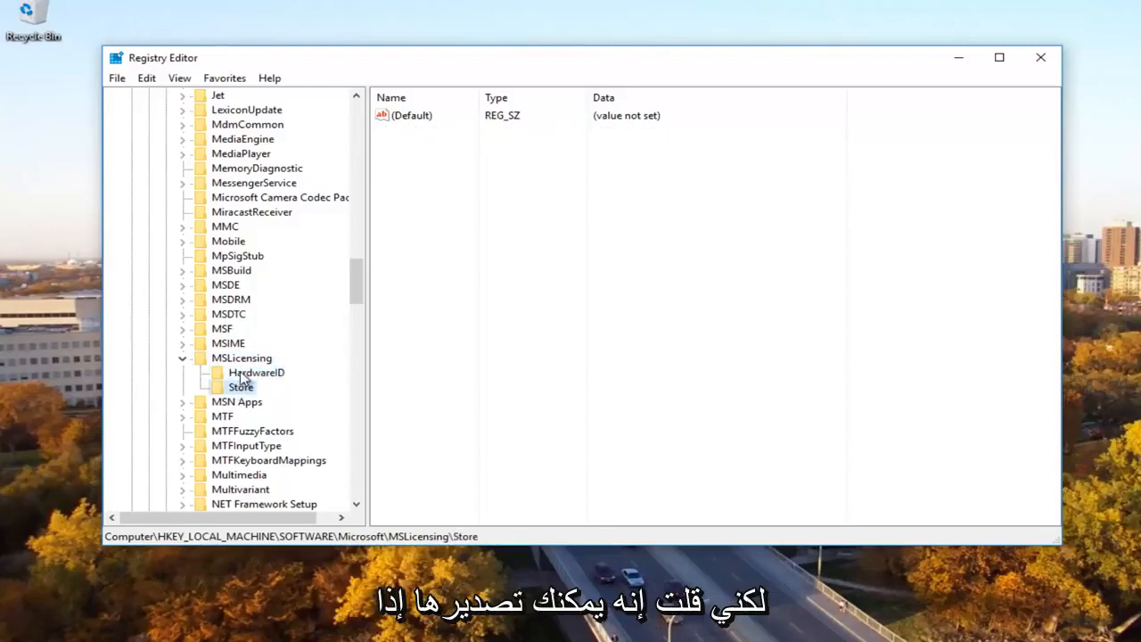
Delete the HardwareID and Store keys under MSLicensing and close Registry Editor
click(257, 372)
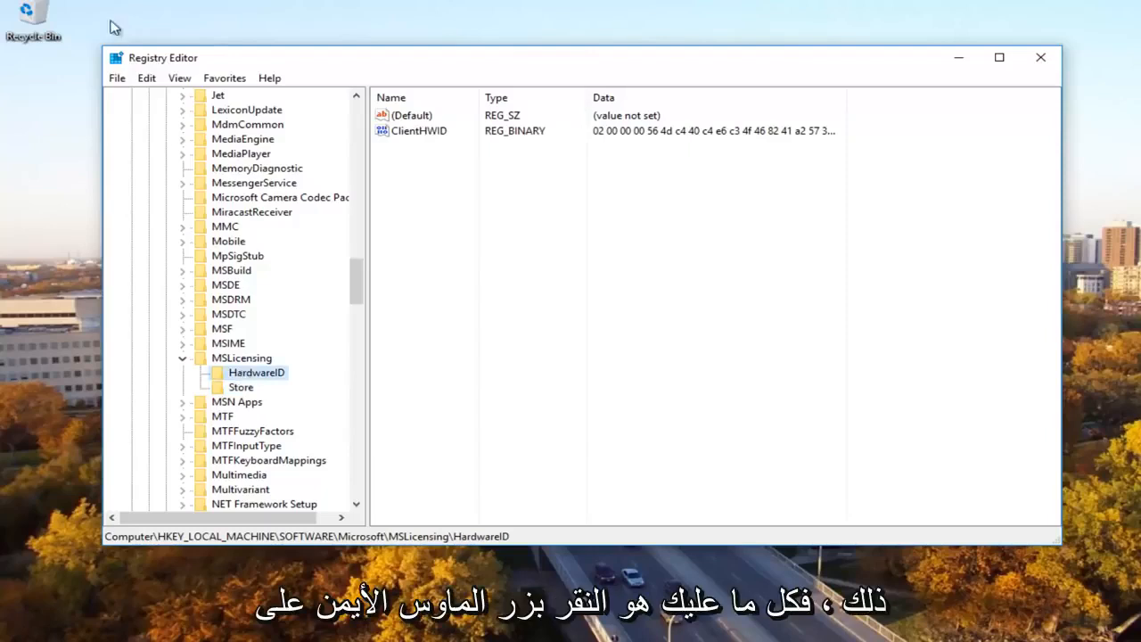
right_click(256, 373)
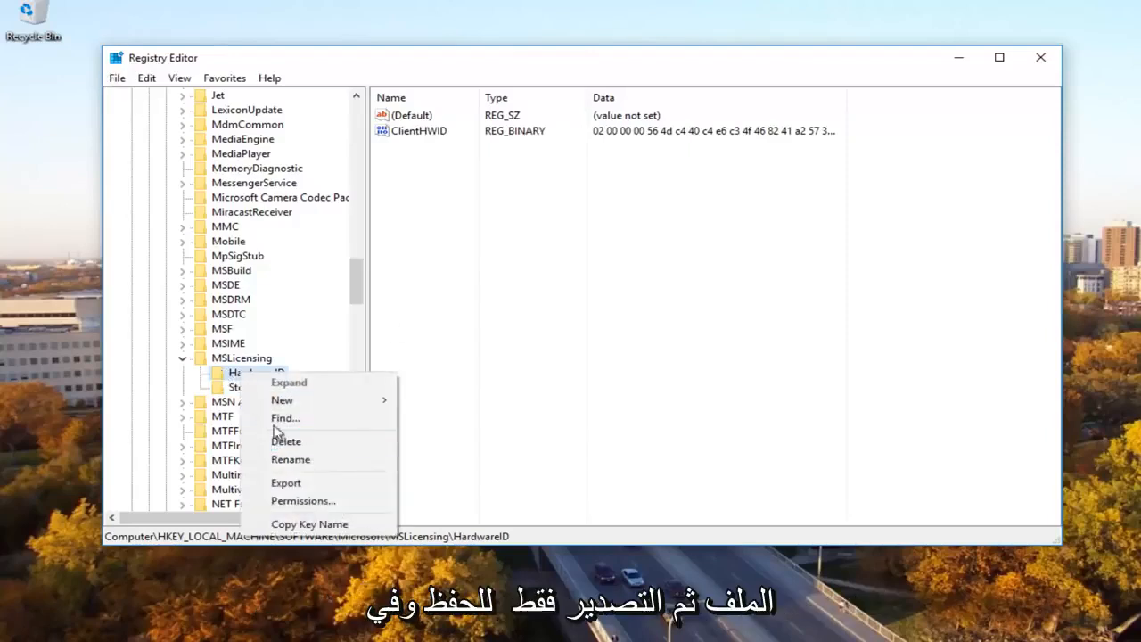
mouse_move(285, 482)
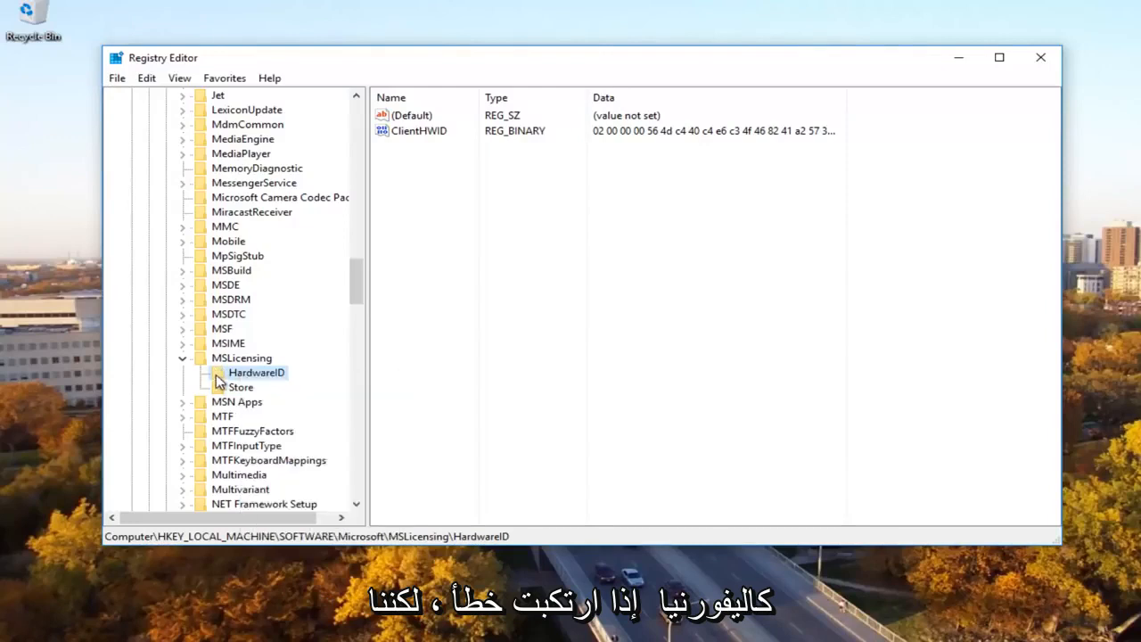
mouse_move(276, 395)
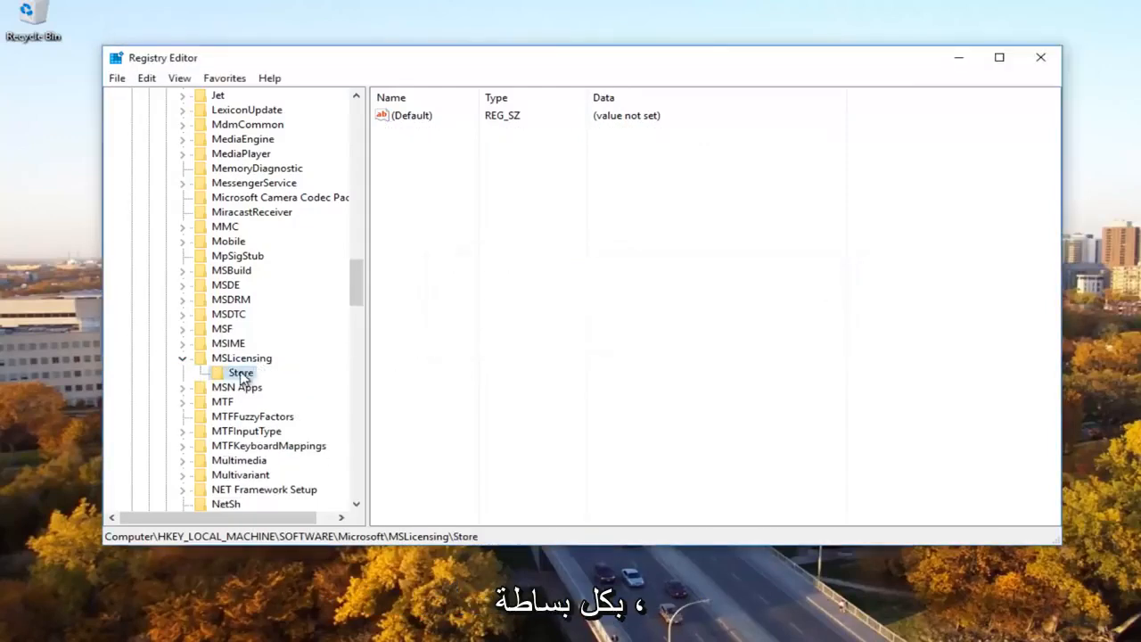
click(182, 358)
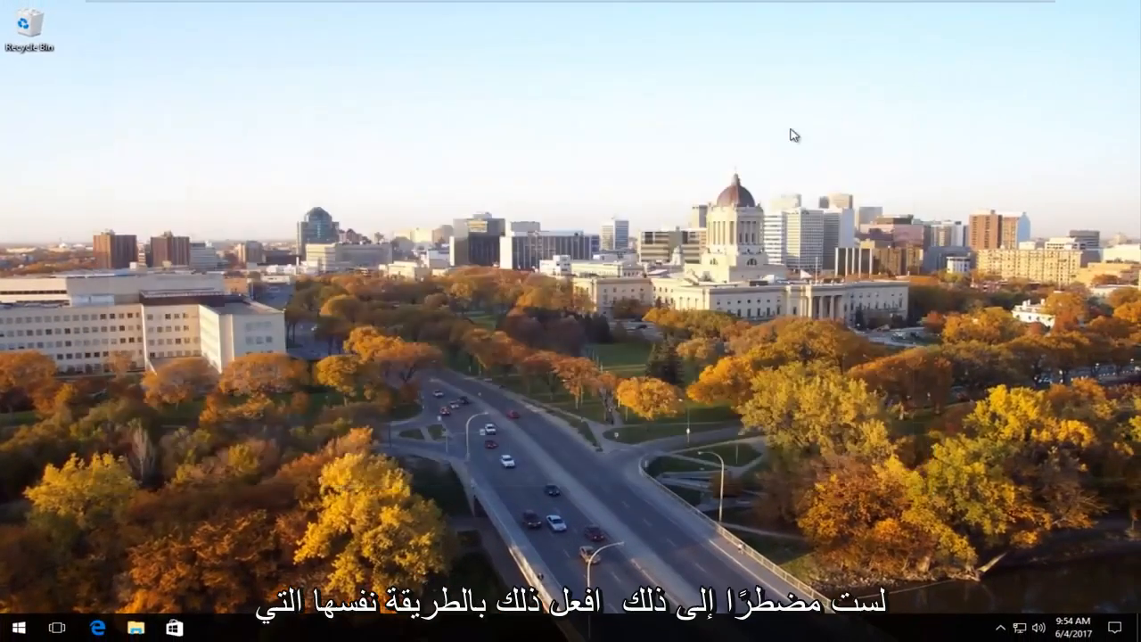
mouse_move(649, 199)
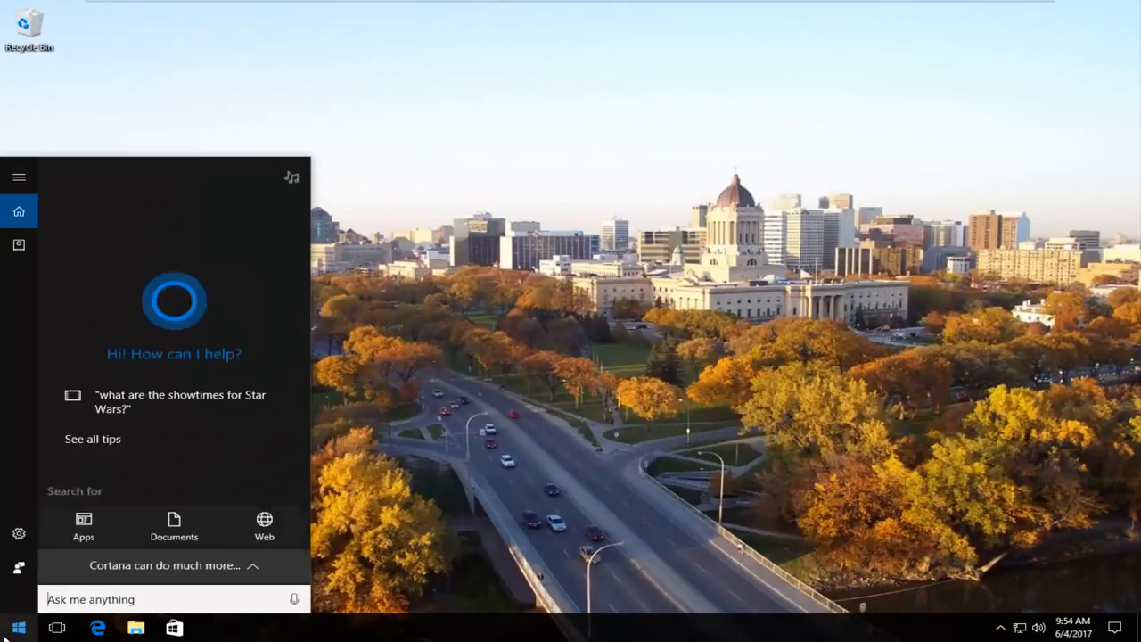
Search 'network' from Start to reach the Network and Sharing Center
text(n)
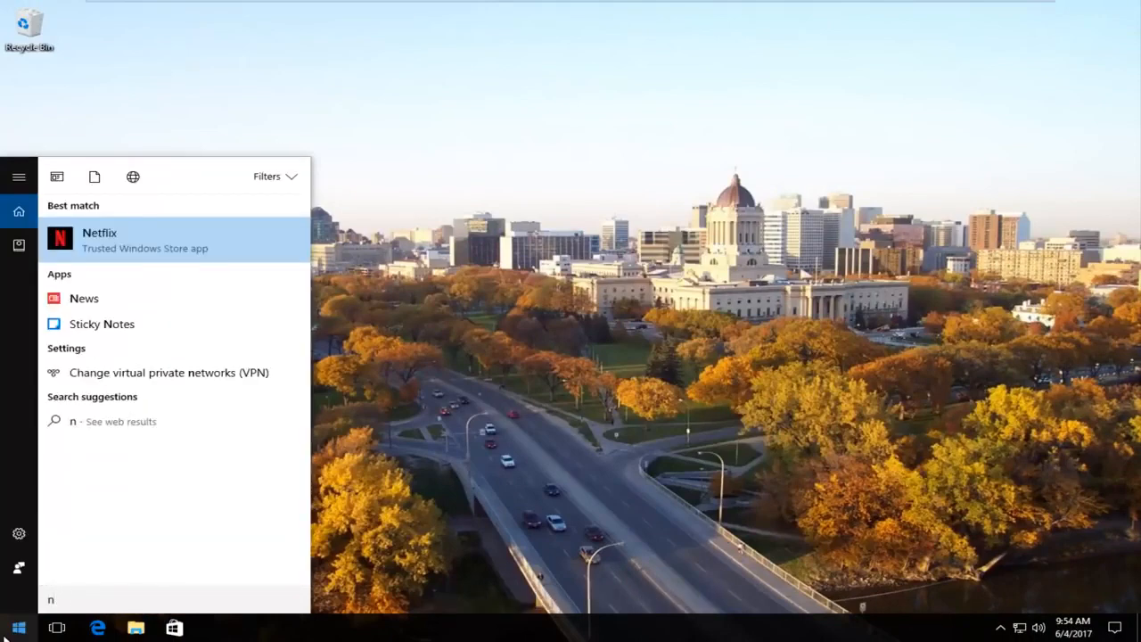
text(etwork)
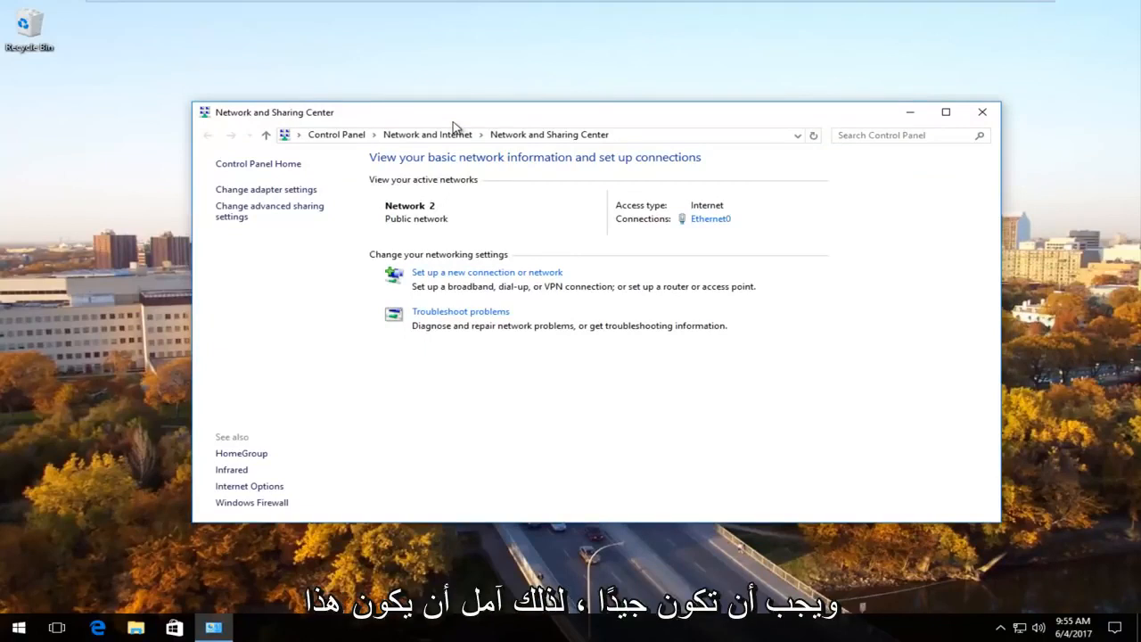
mouse_move(446, 120)
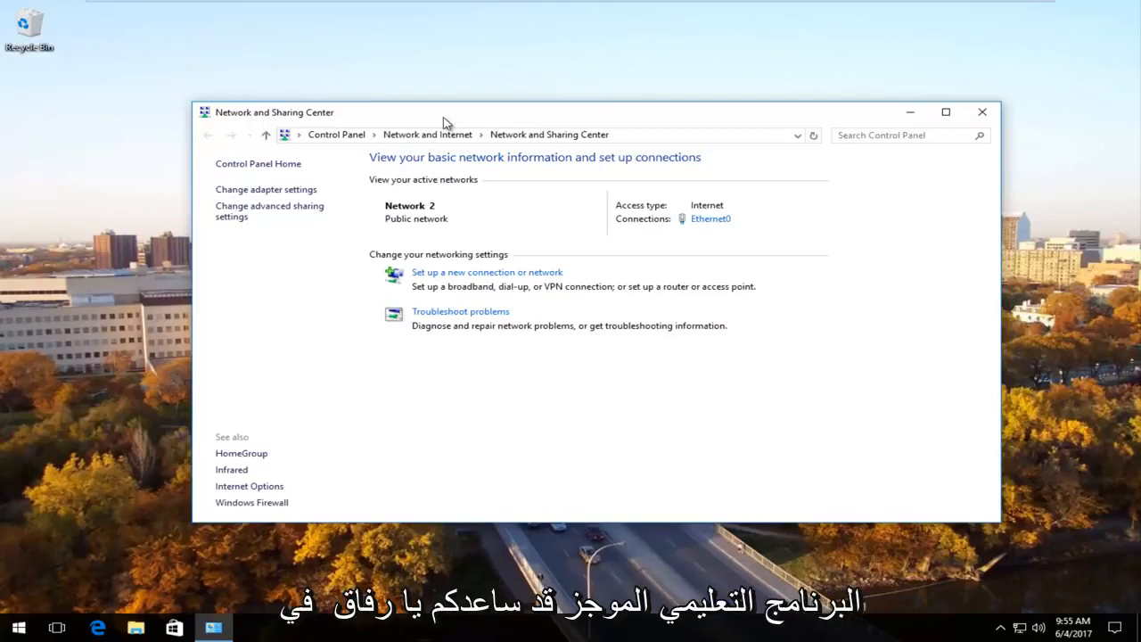